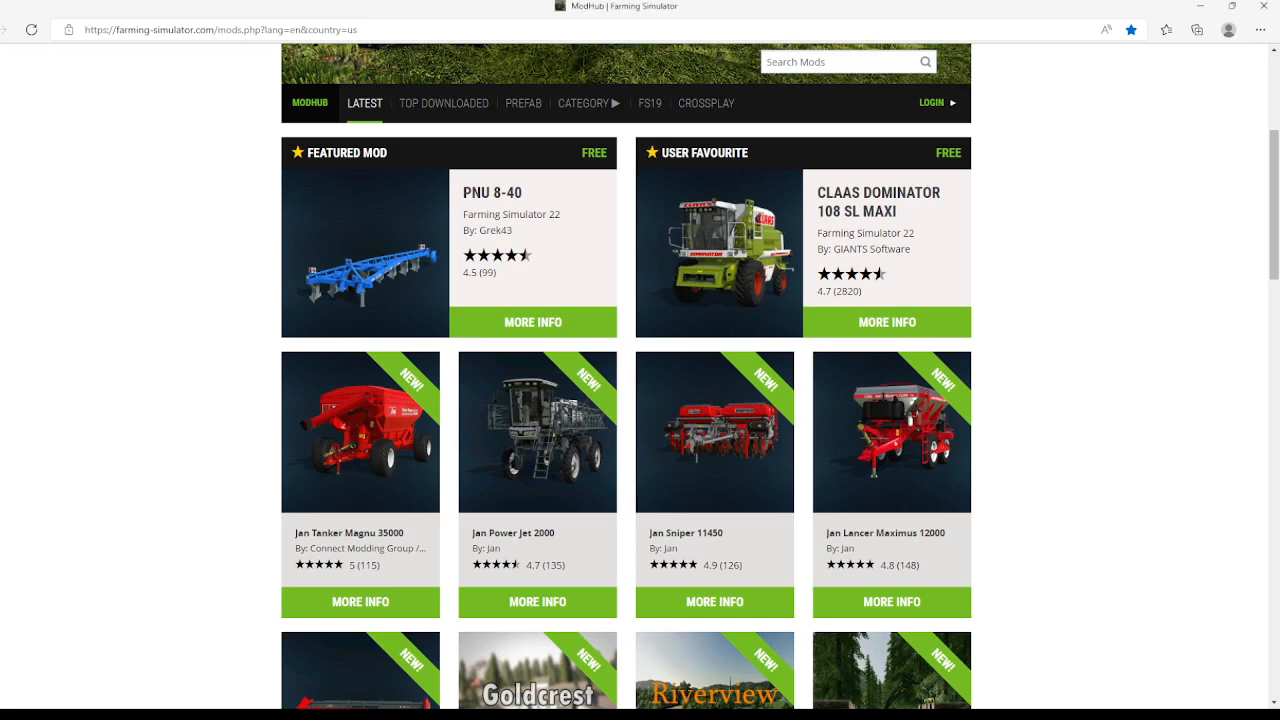
mouse_move(440, 490)
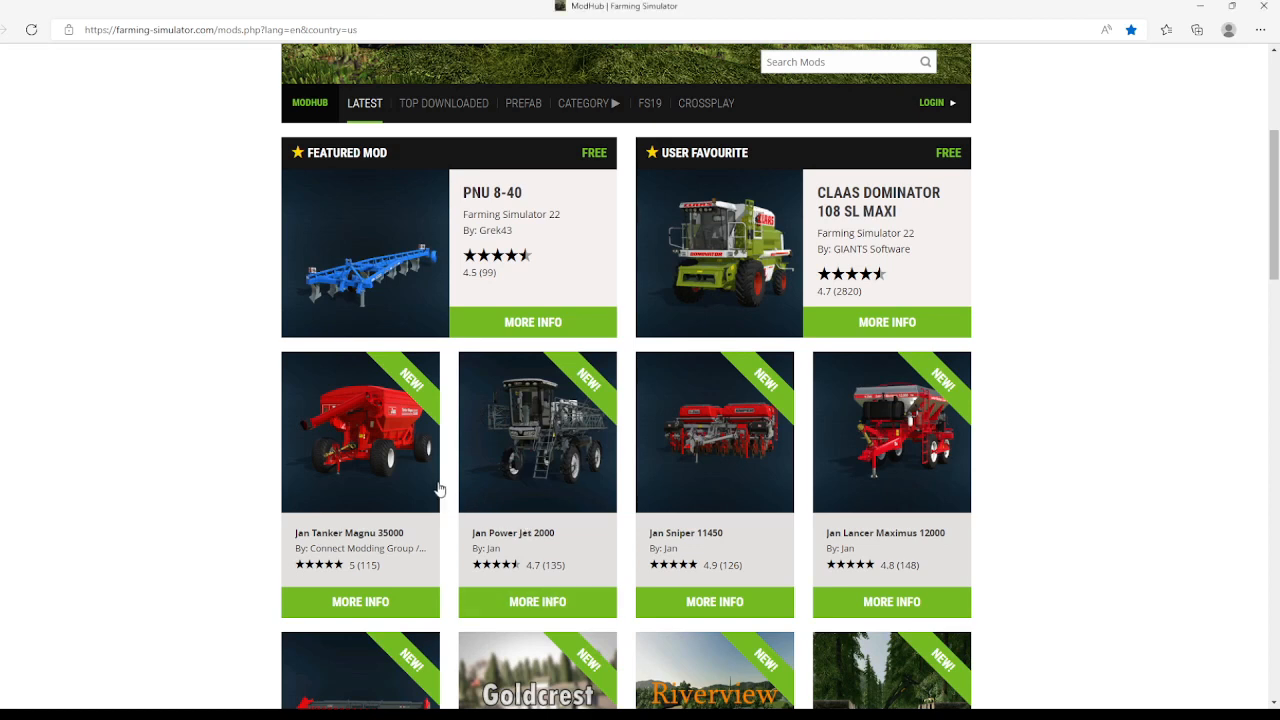
mouse_move(428, 512)
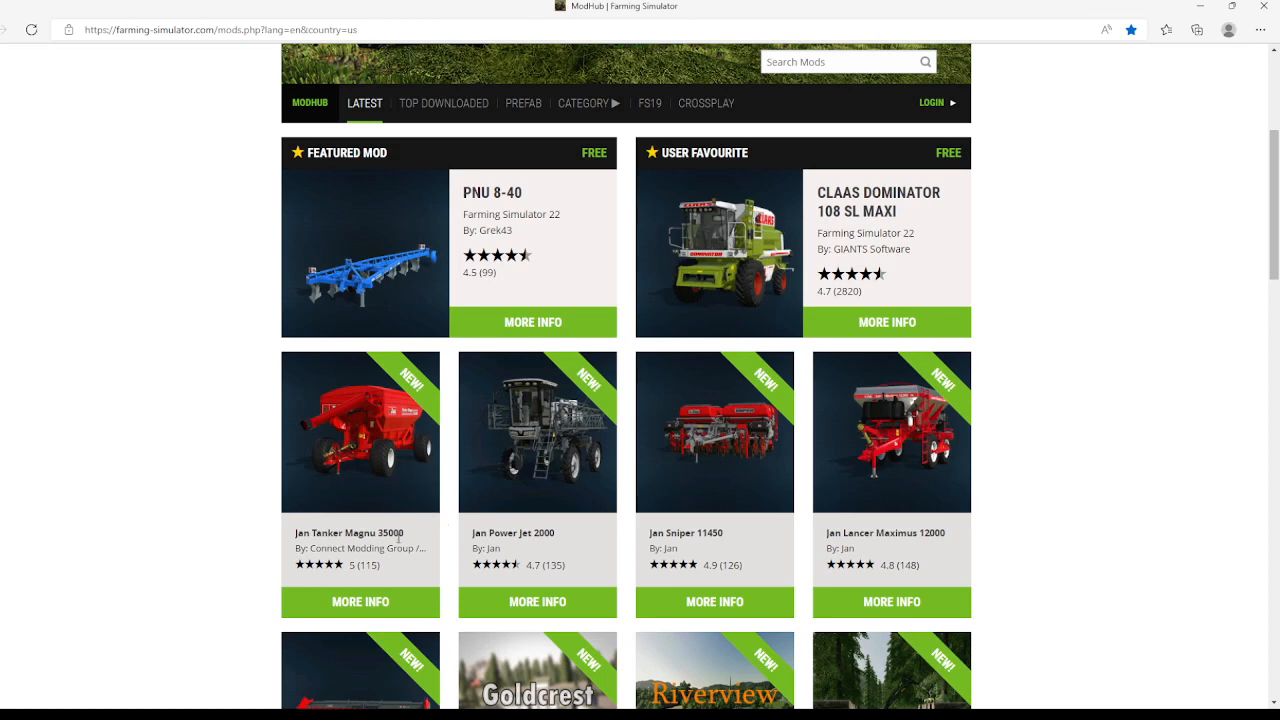
mouse_move(354, 608)
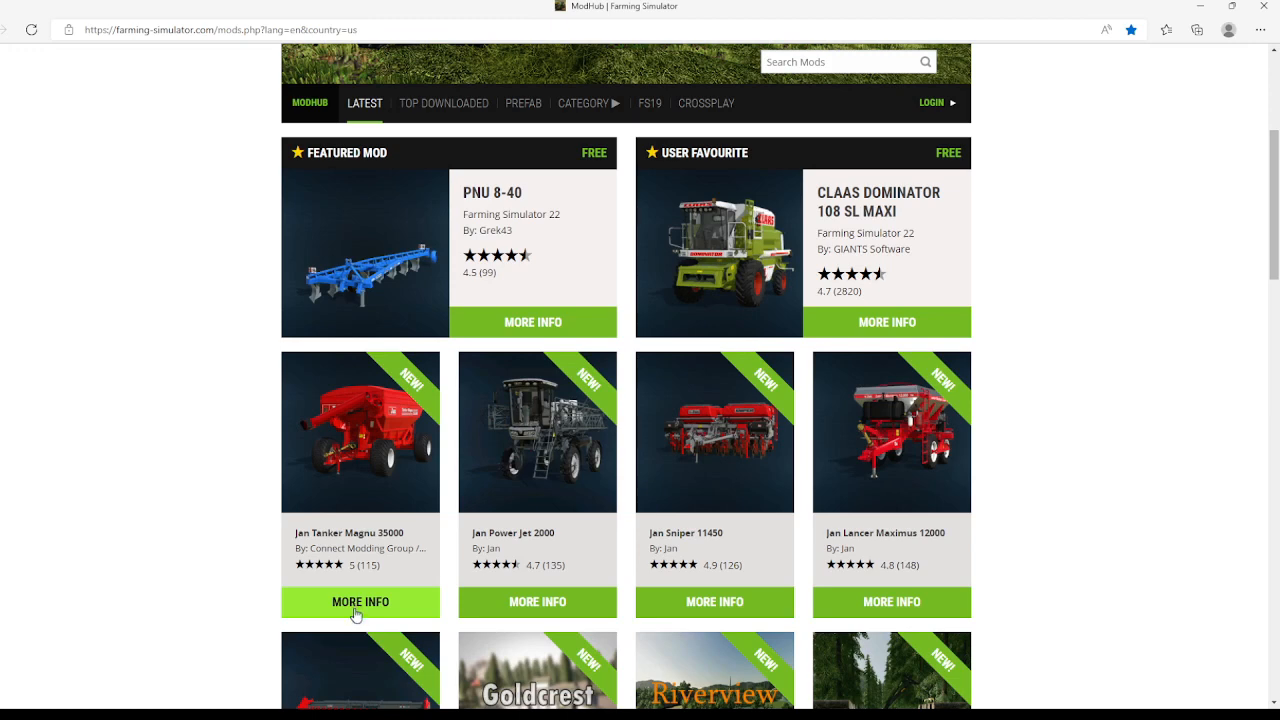
View the Jan Tanker Magnu 35000 mod page with its specs, author and download option.
click(360, 602)
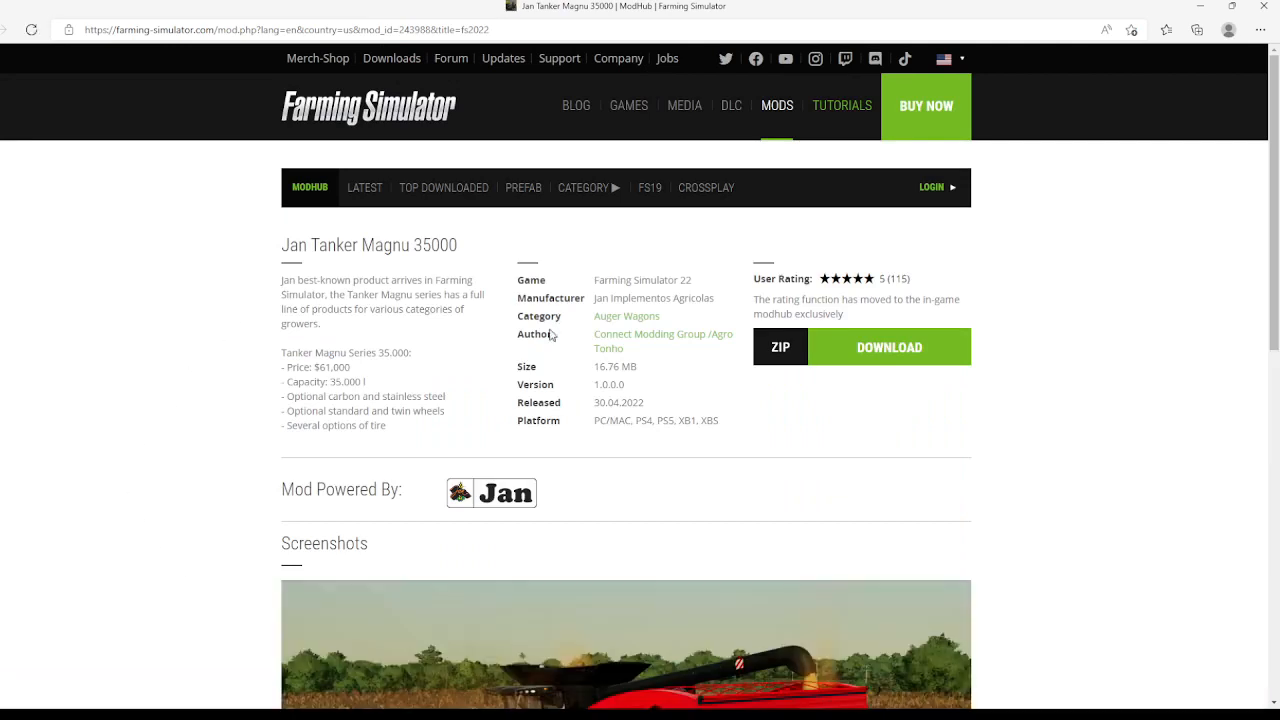
mouse_move(612, 316)
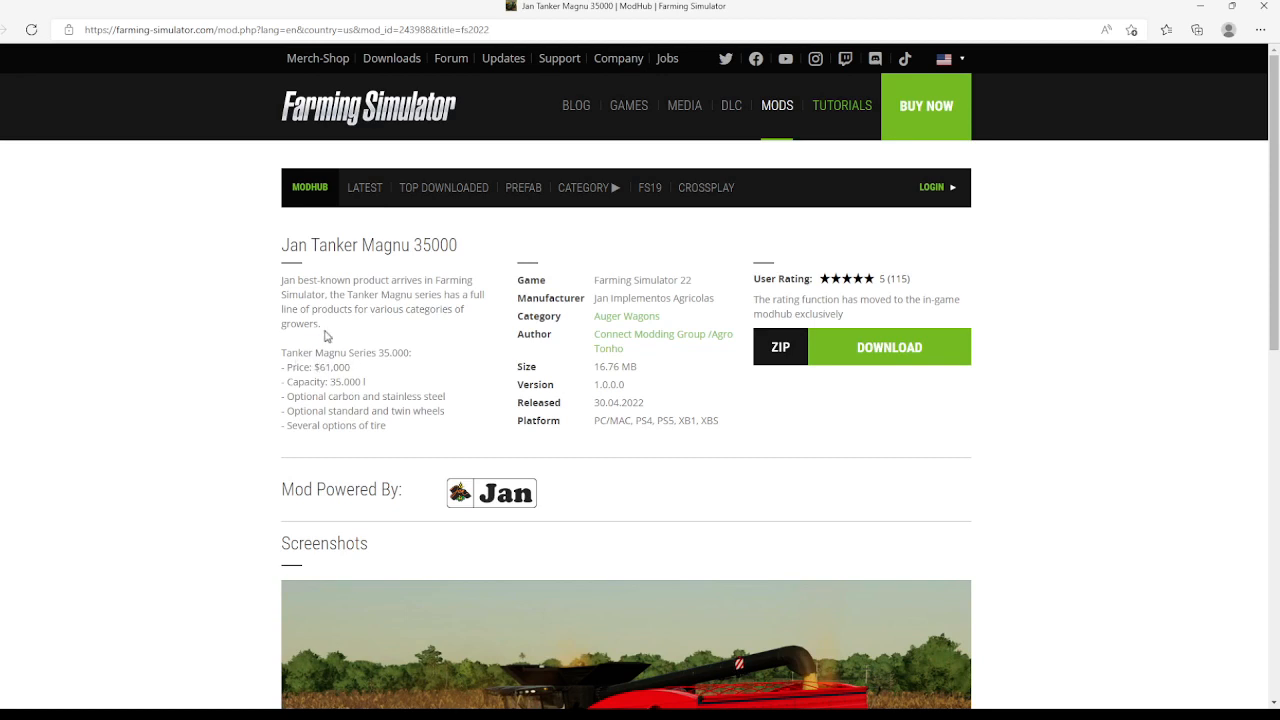
mouse_move(302, 384)
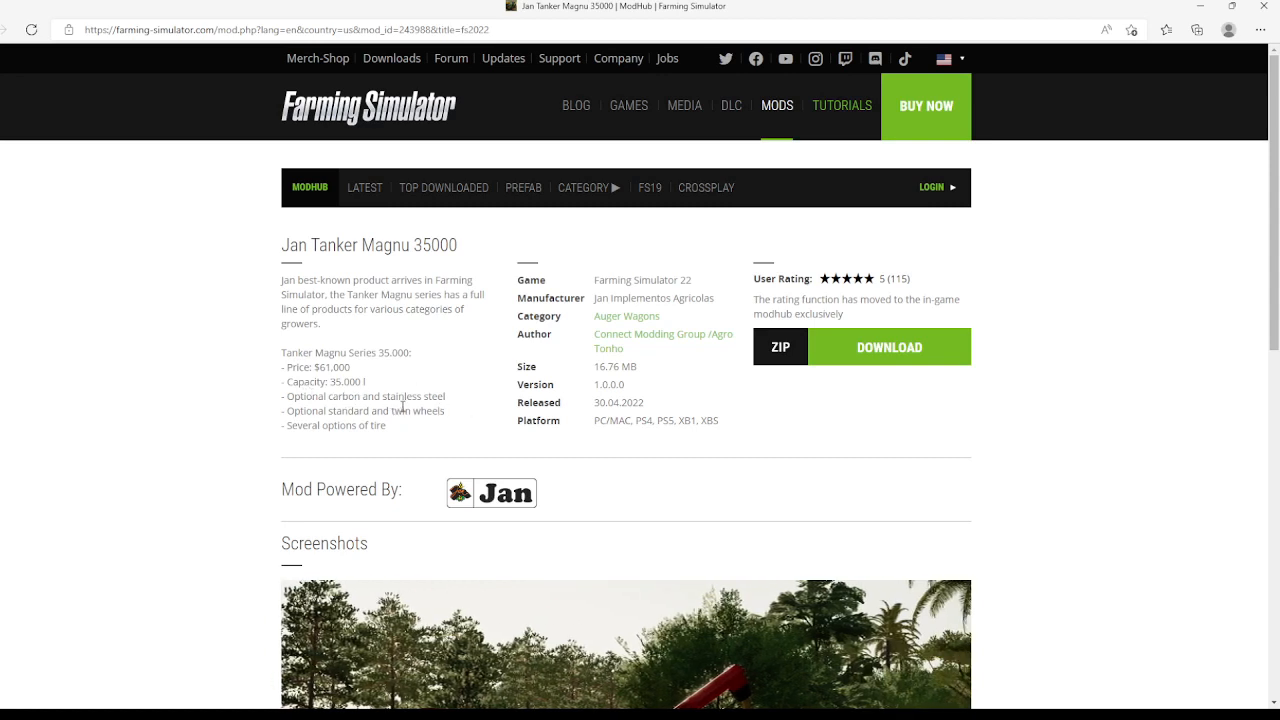
mouse_move(622, 346)
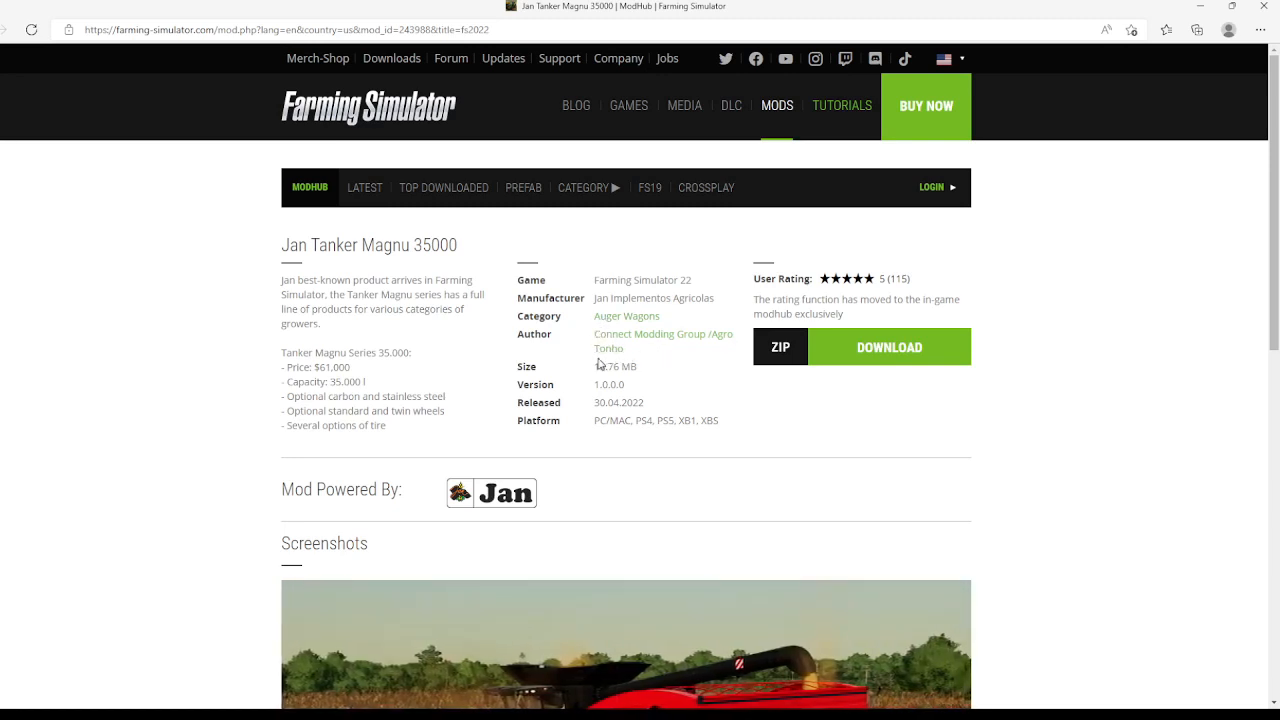
mouse_move(608, 368)
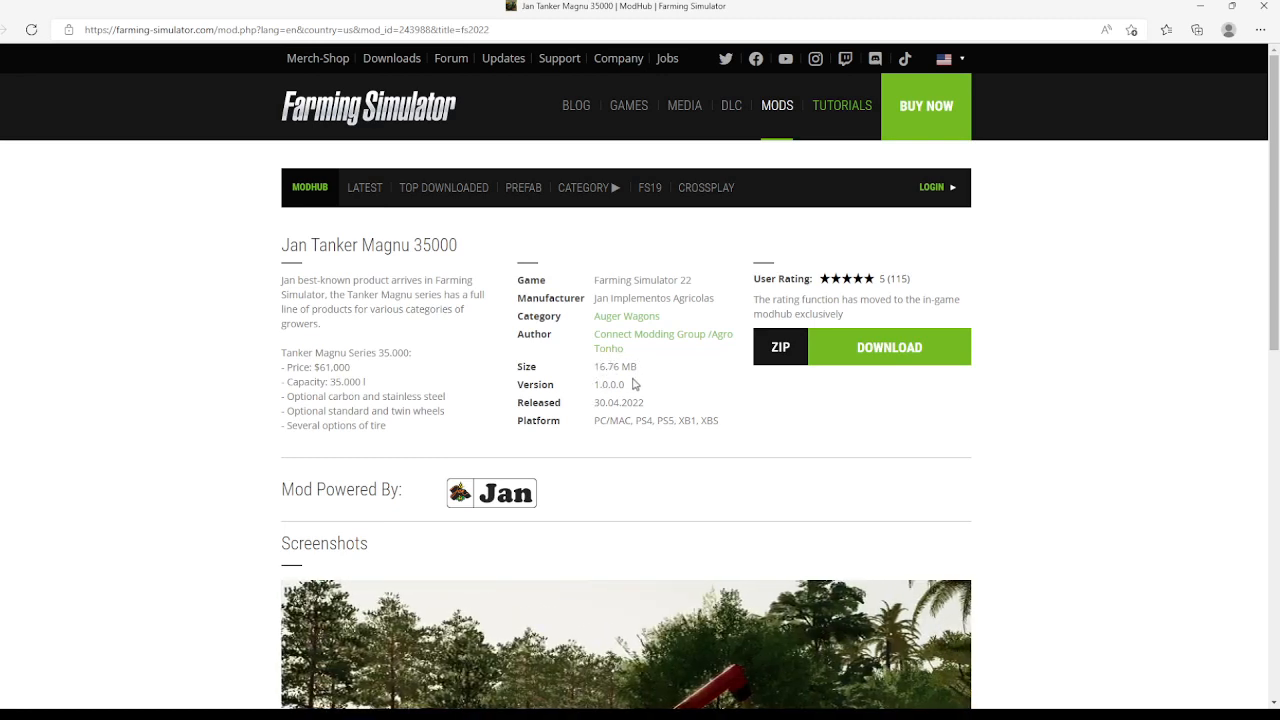
mouse_move(596, 424)
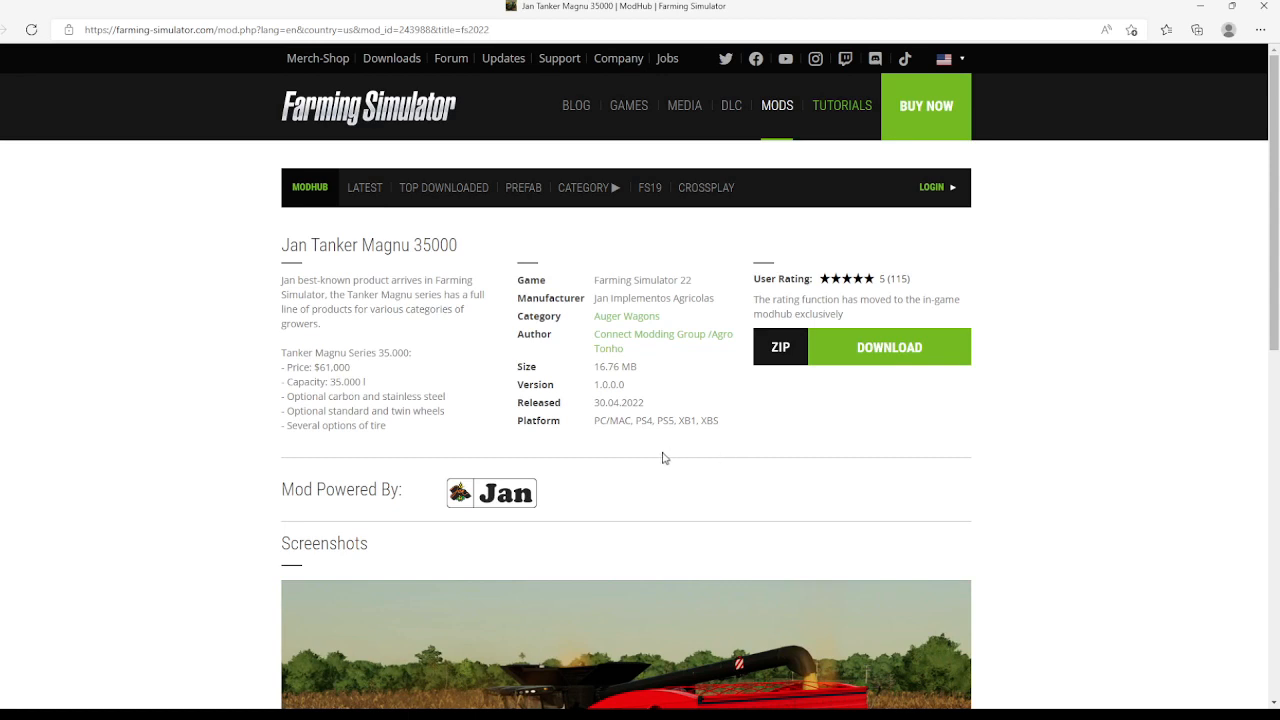
mouse_move(648, 438)
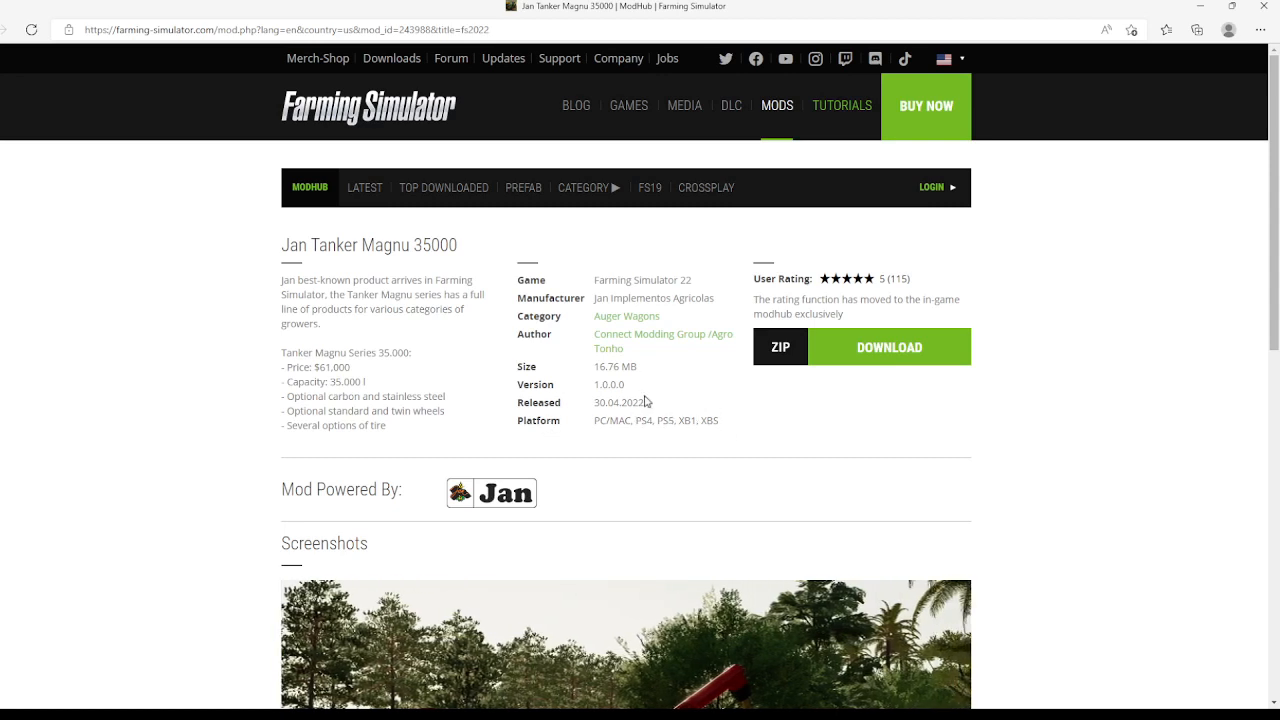
mouse_move(584, 370)
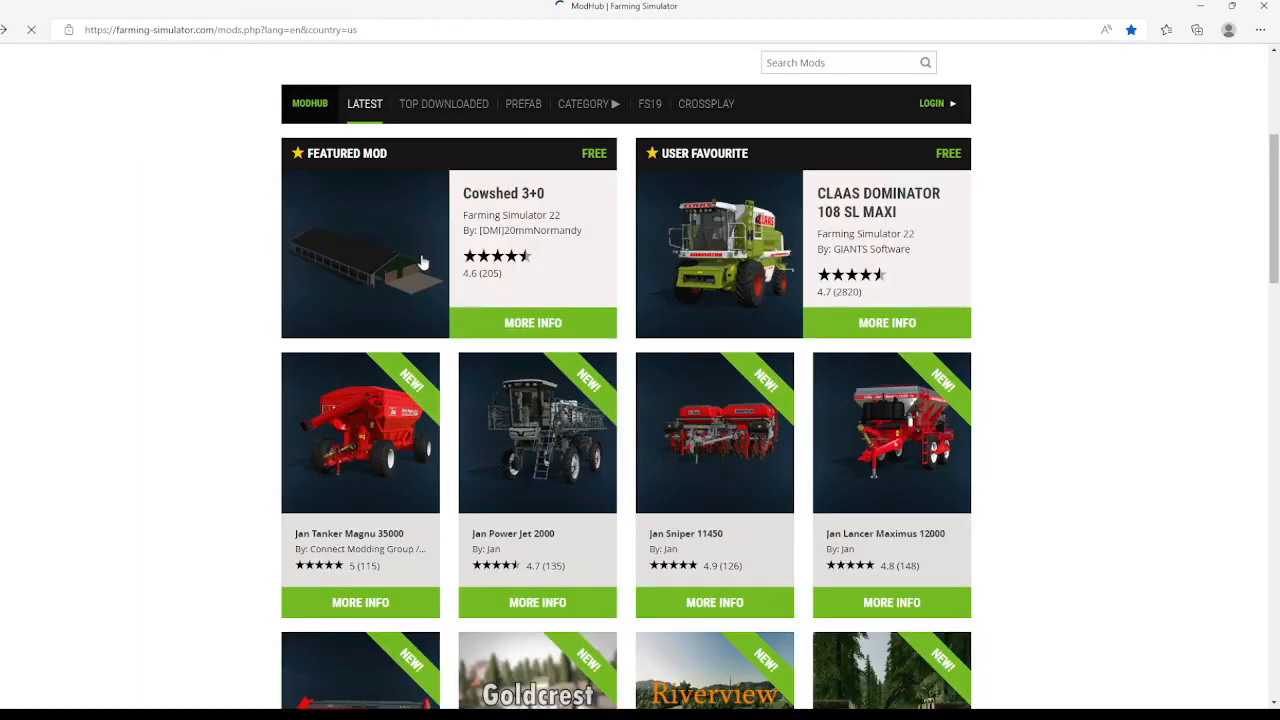
Scroll down the latest mods listing to the NEW mod tiles.
scroll(down, 3)
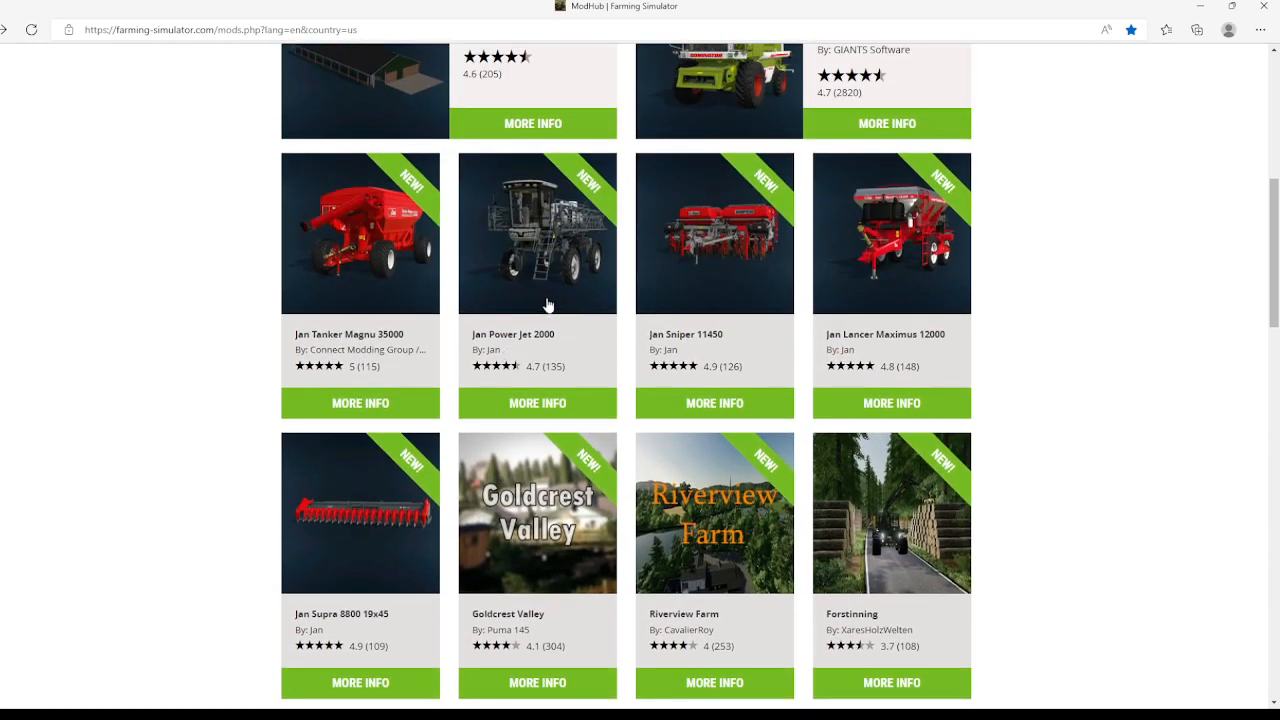
mouse_move(522, 404)
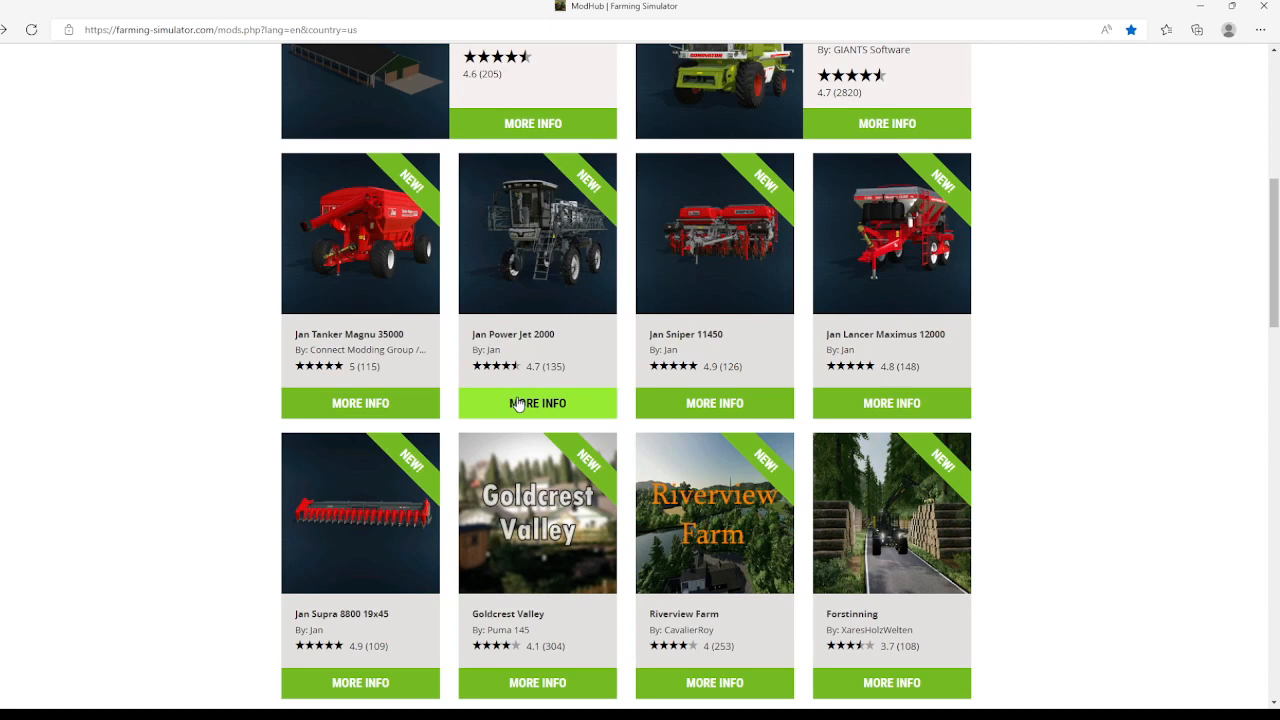
mouse_move(516, 404)
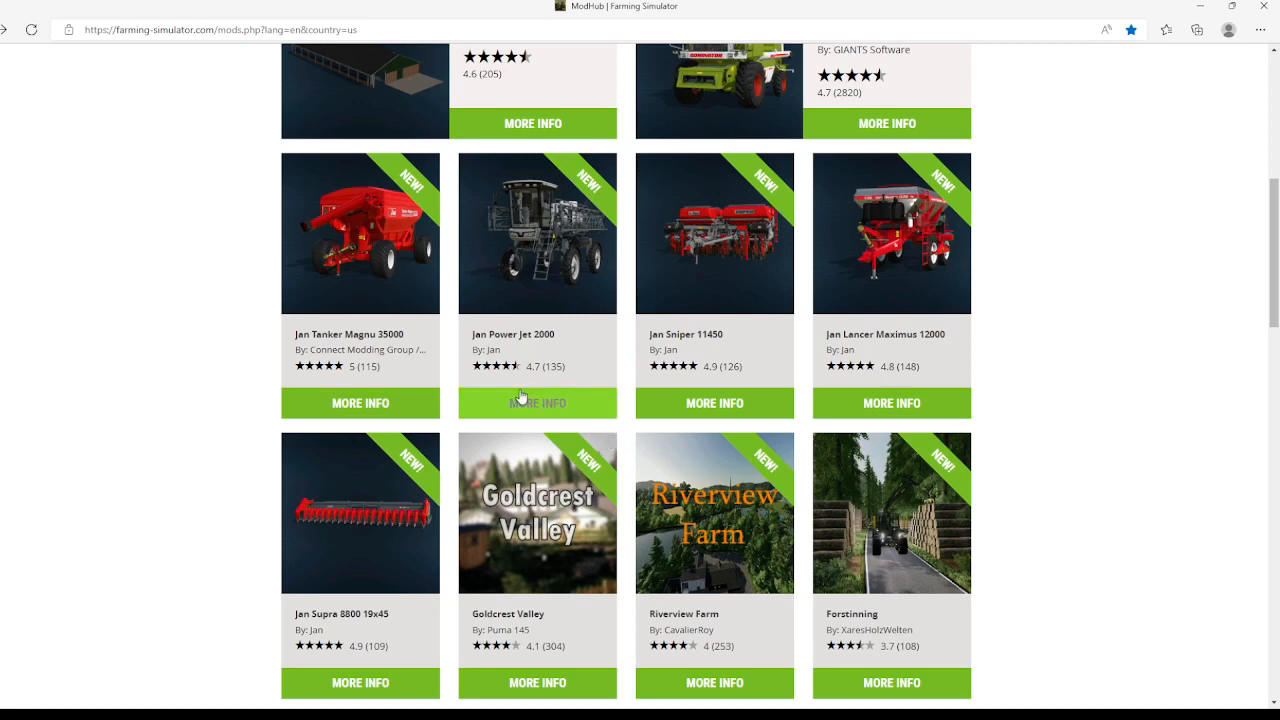
mouse_move(536, 404)
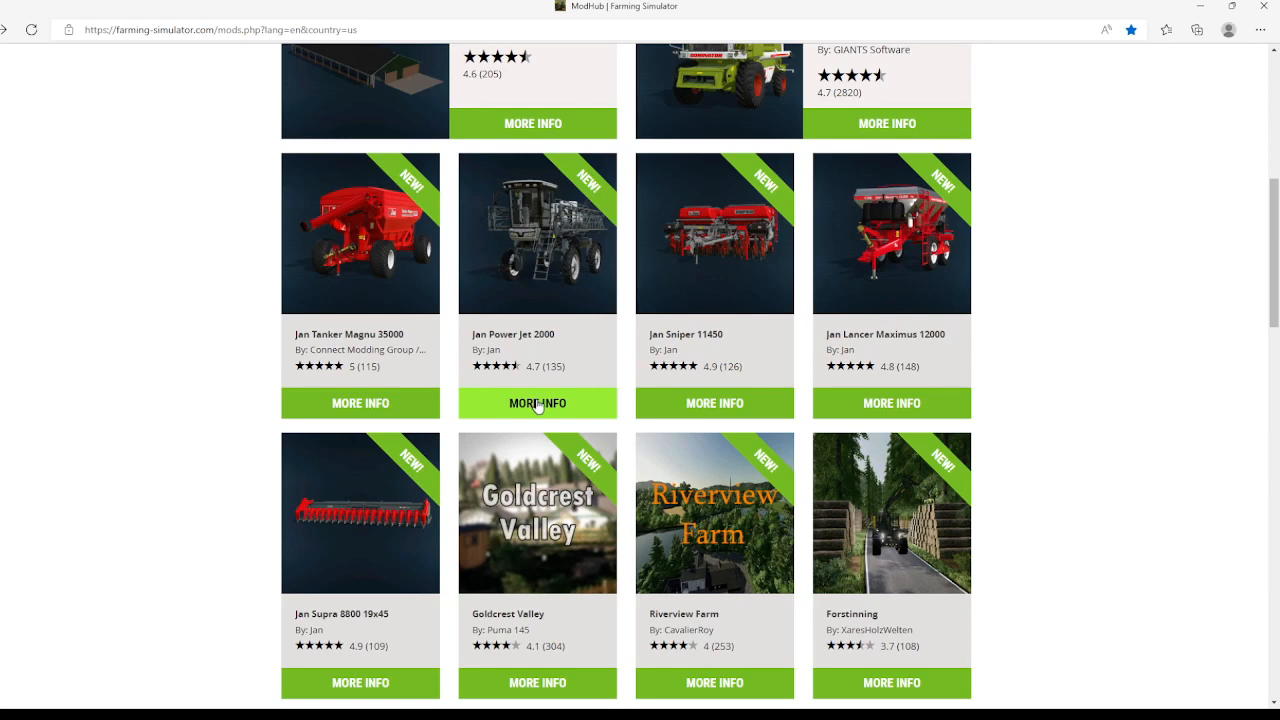
View the Jan Power Jet 2000 sprayer page with its specs, author Jan and download option.
click(536, 404)
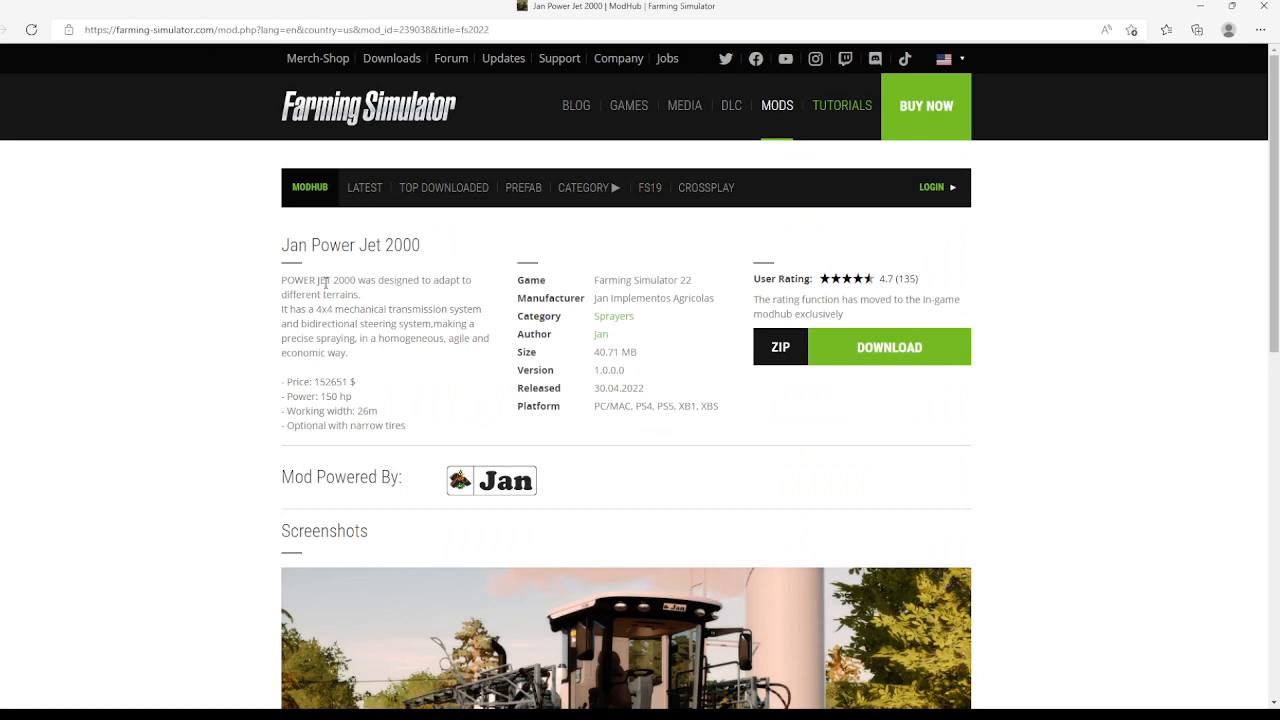
mouse_move(332, 308)
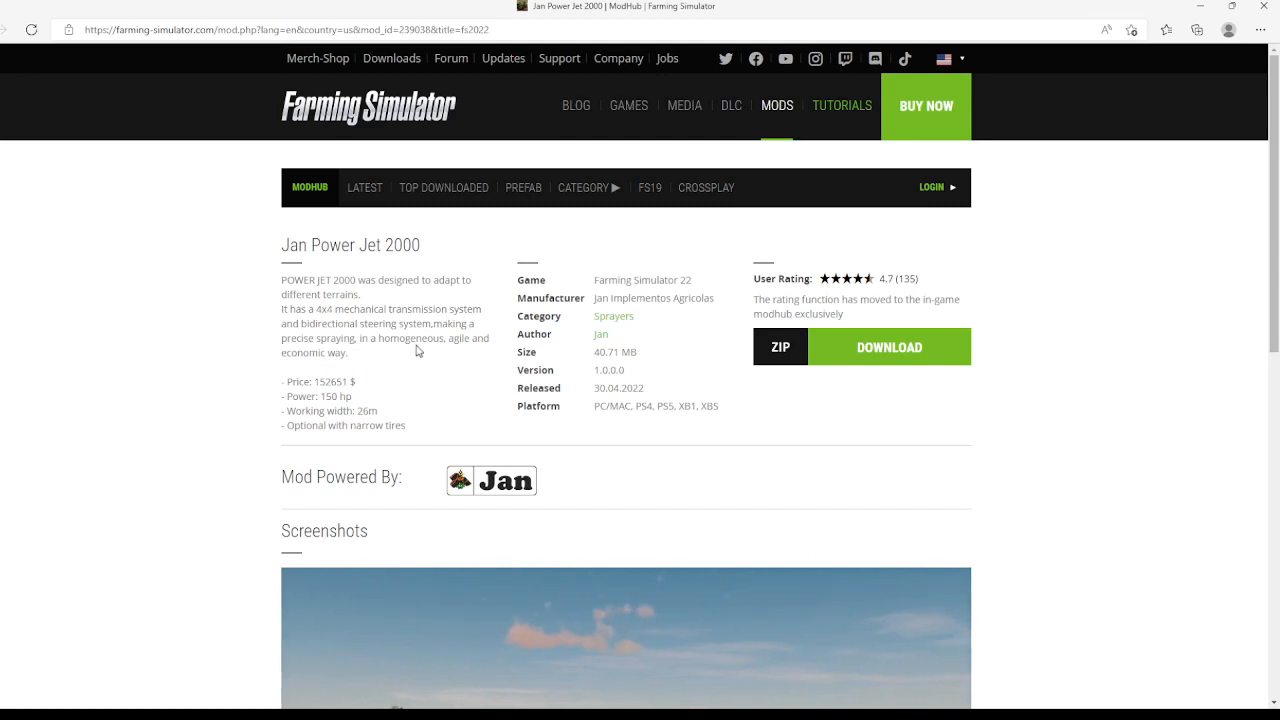
mouse_move(300, 380)
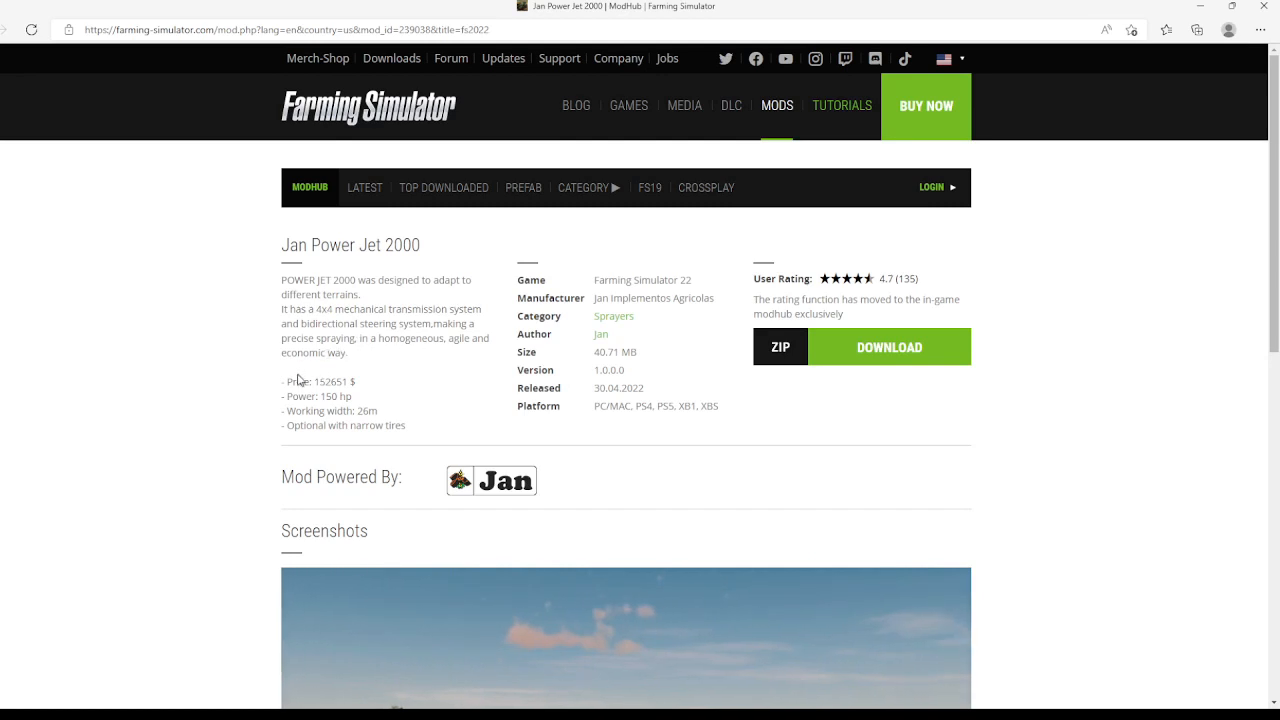
mouse_move(348, 376)
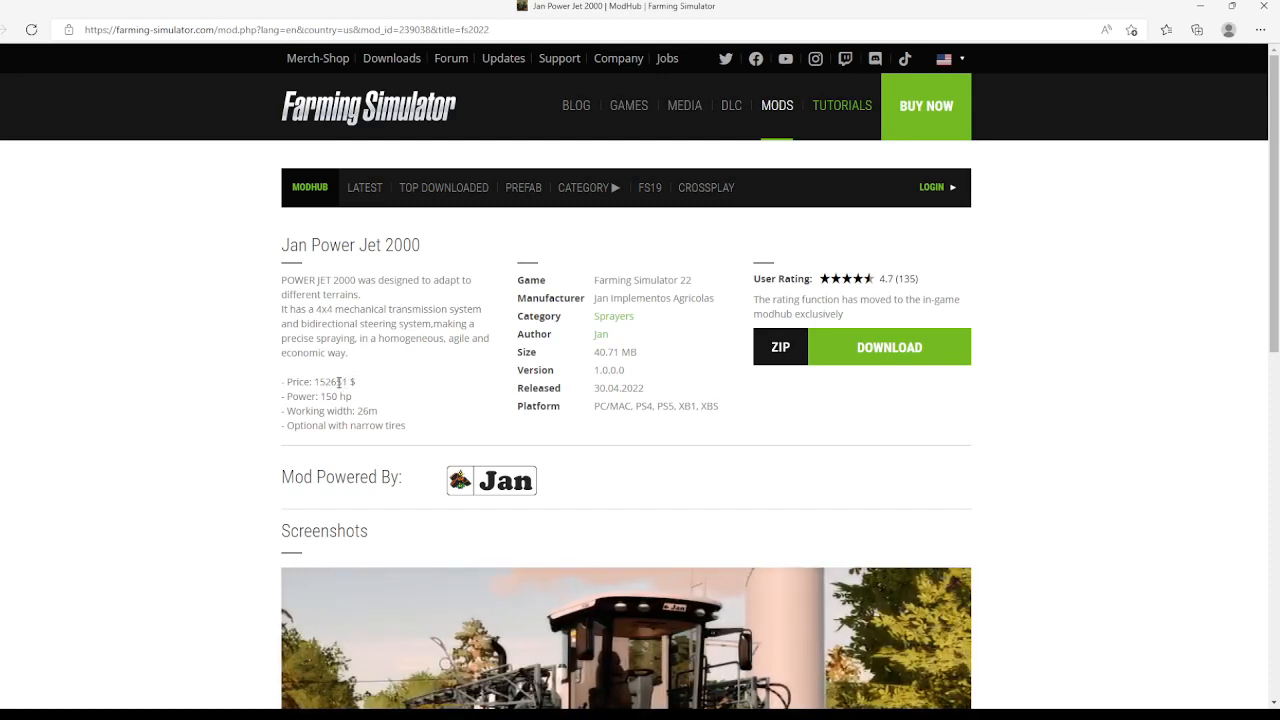
mouse_move(368, 420)
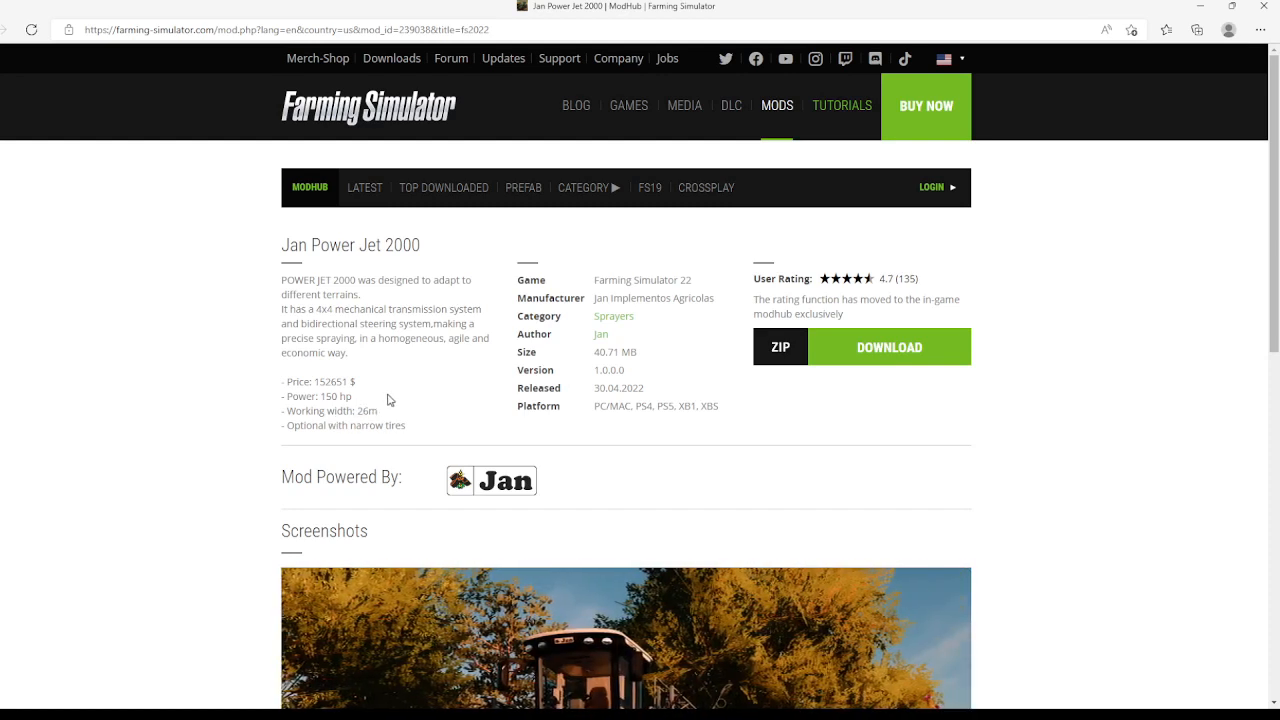
mouse_move(502, 412)
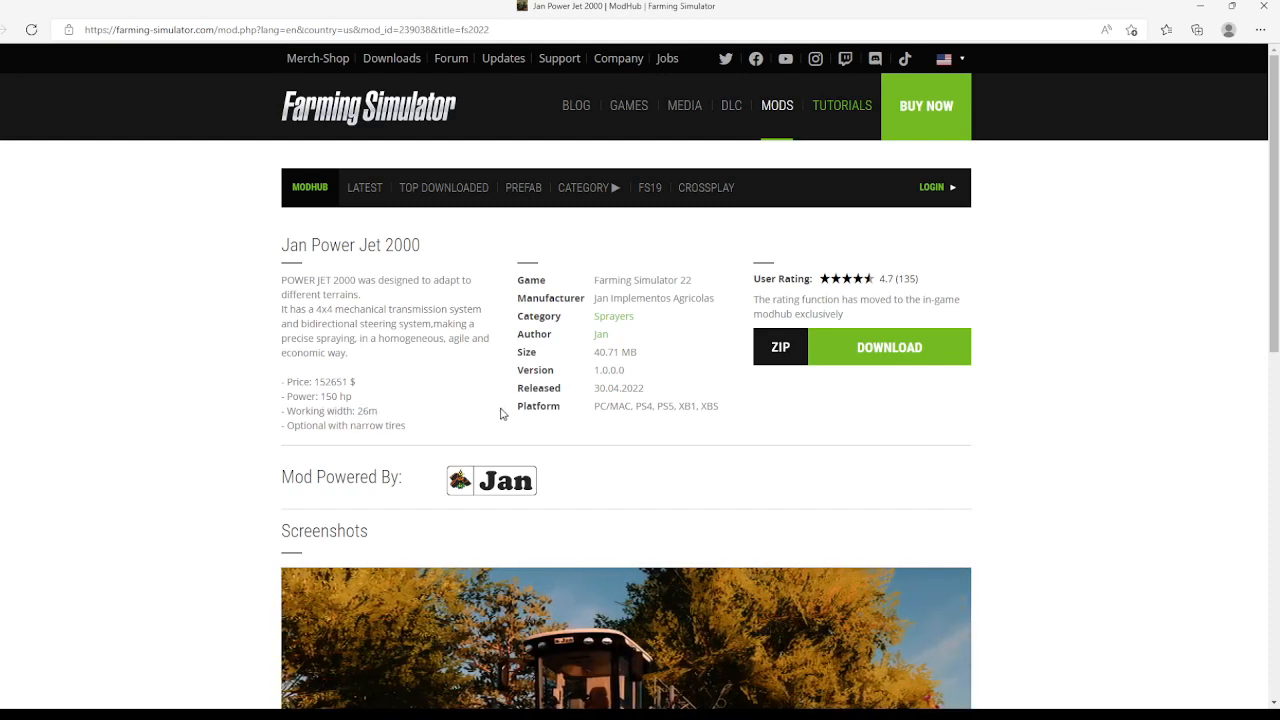
mouse_move(584, 328)
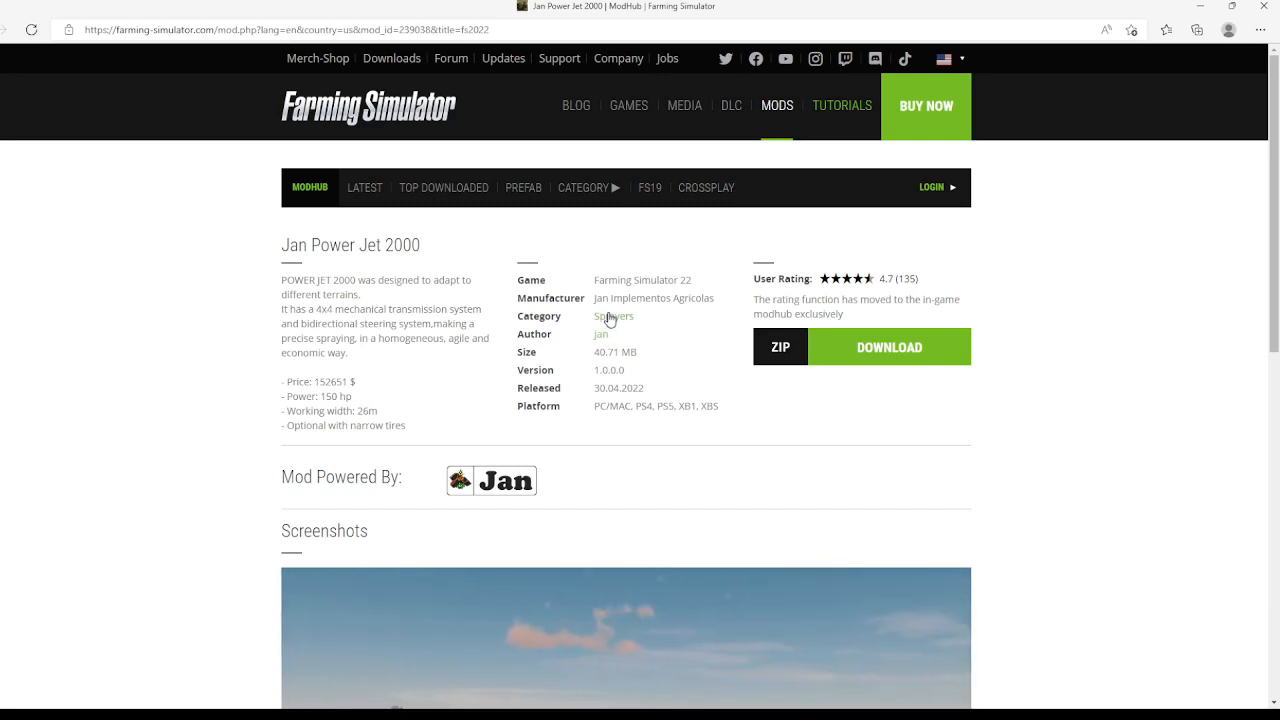
mouse_move(602, 334)
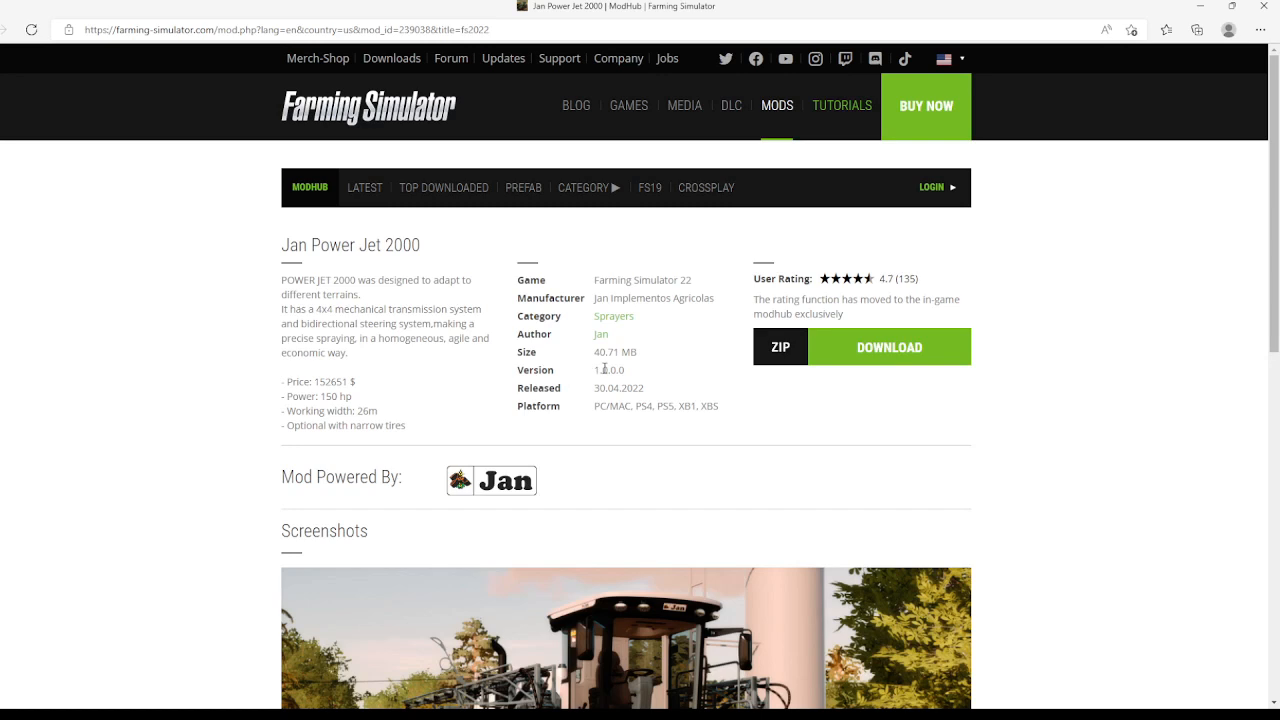
mouse_move(484, 420)
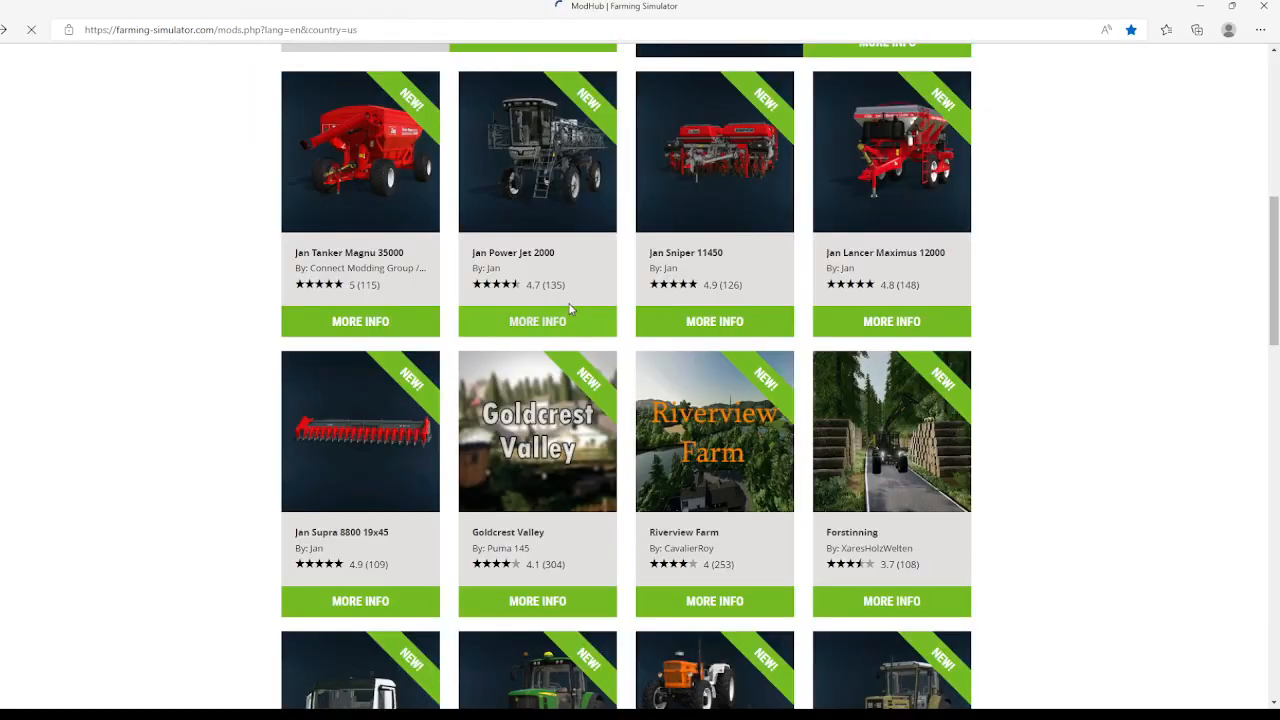
mouse_move(694, 324)
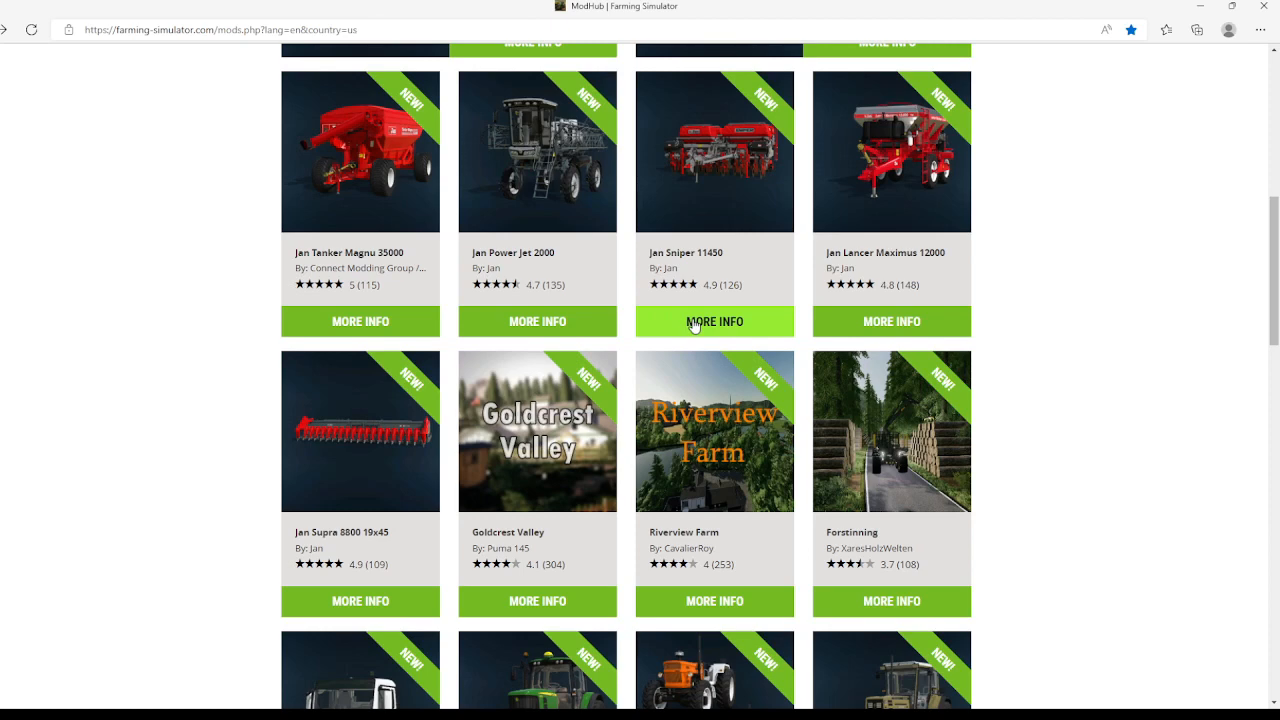
View the Jan Sniper 11450 planter page with its specs, author Jan and download option.
click(714, 320)
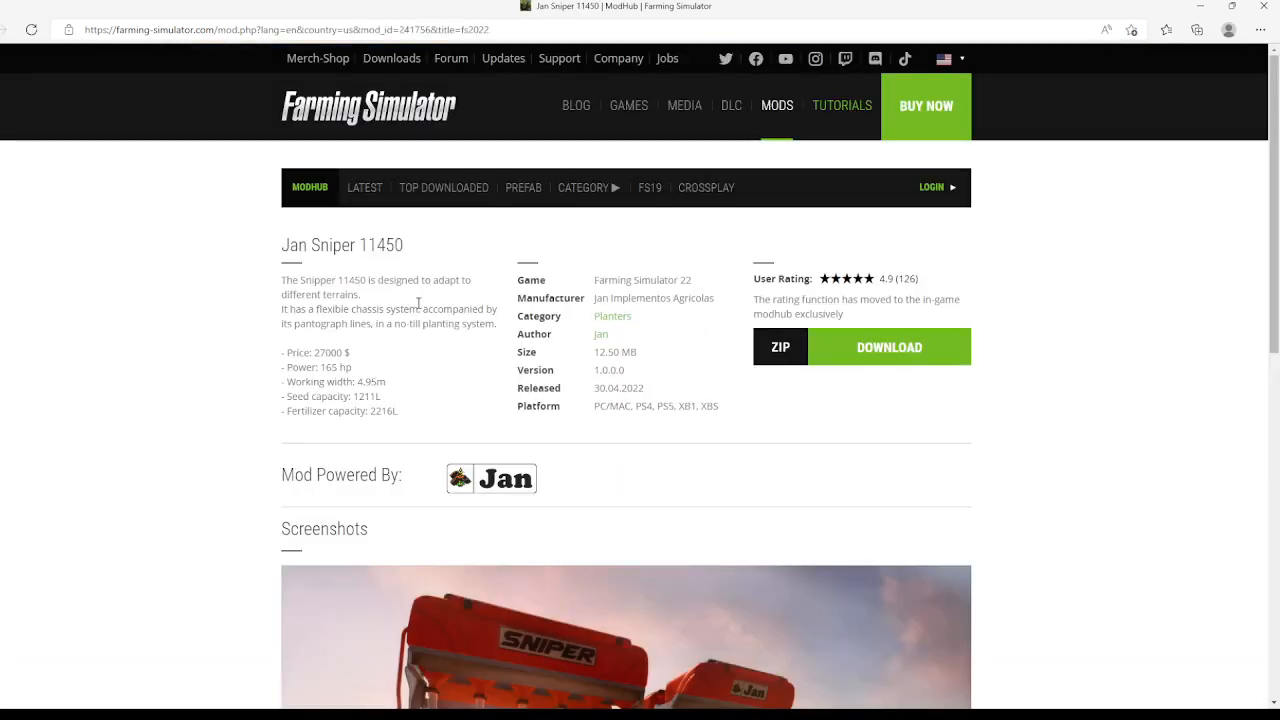
mouse_move(468, 232)
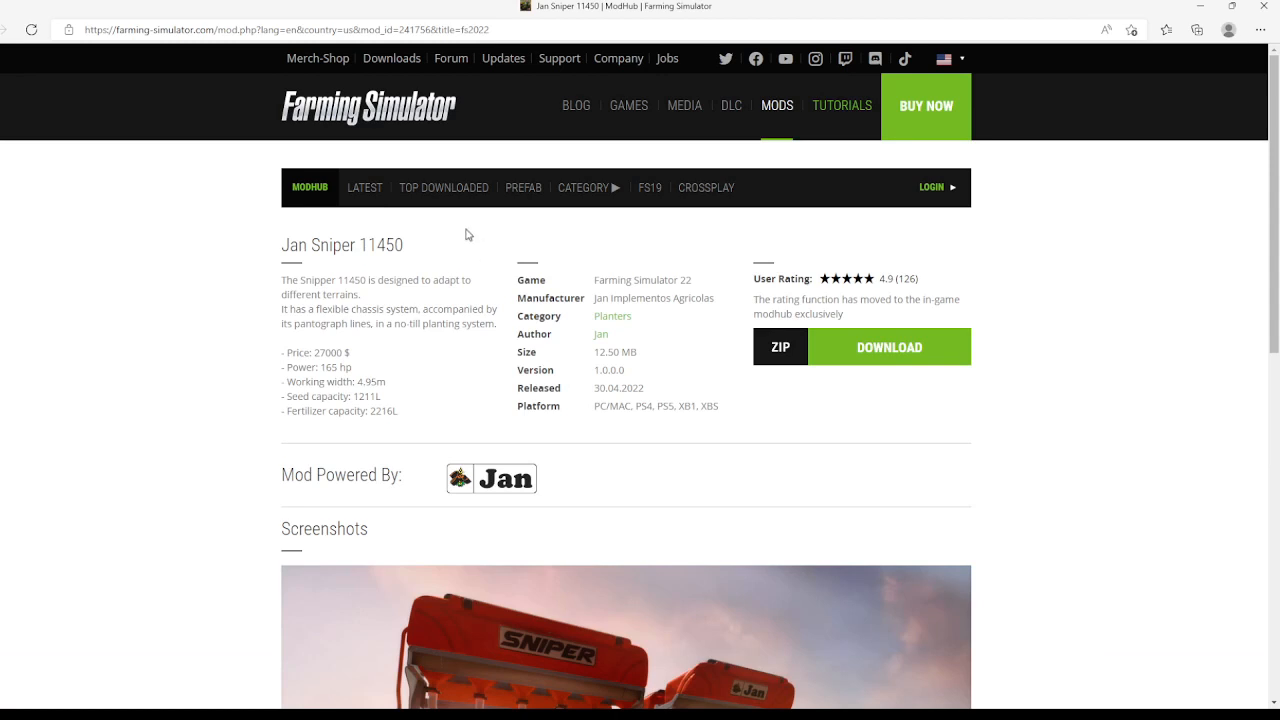
mouse_move(496, 228)
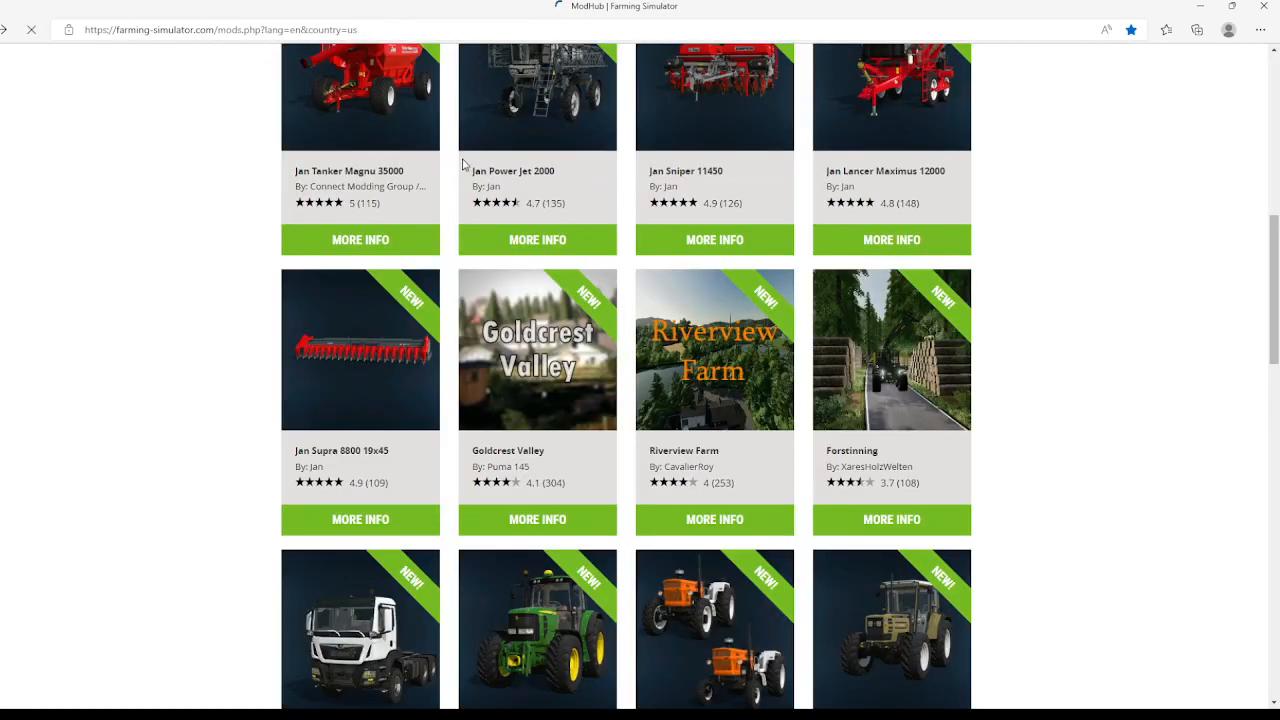
mouse_move(820, 240)
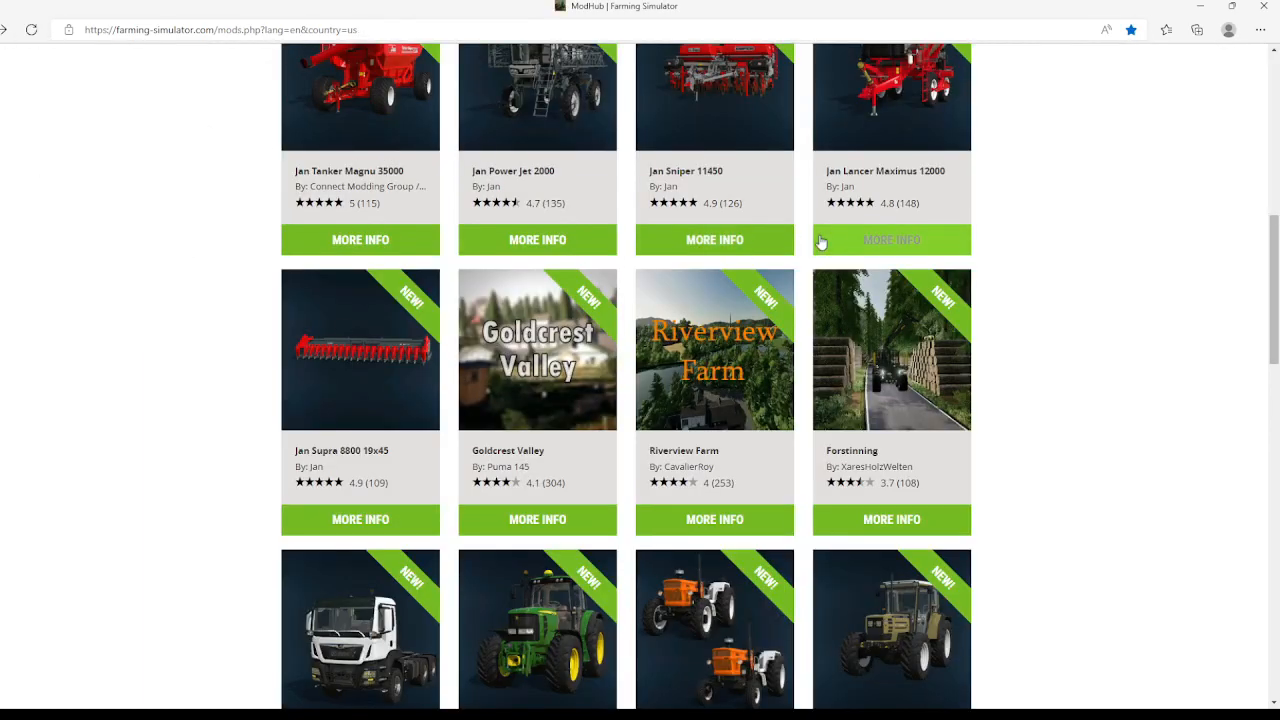
click(714, 240)
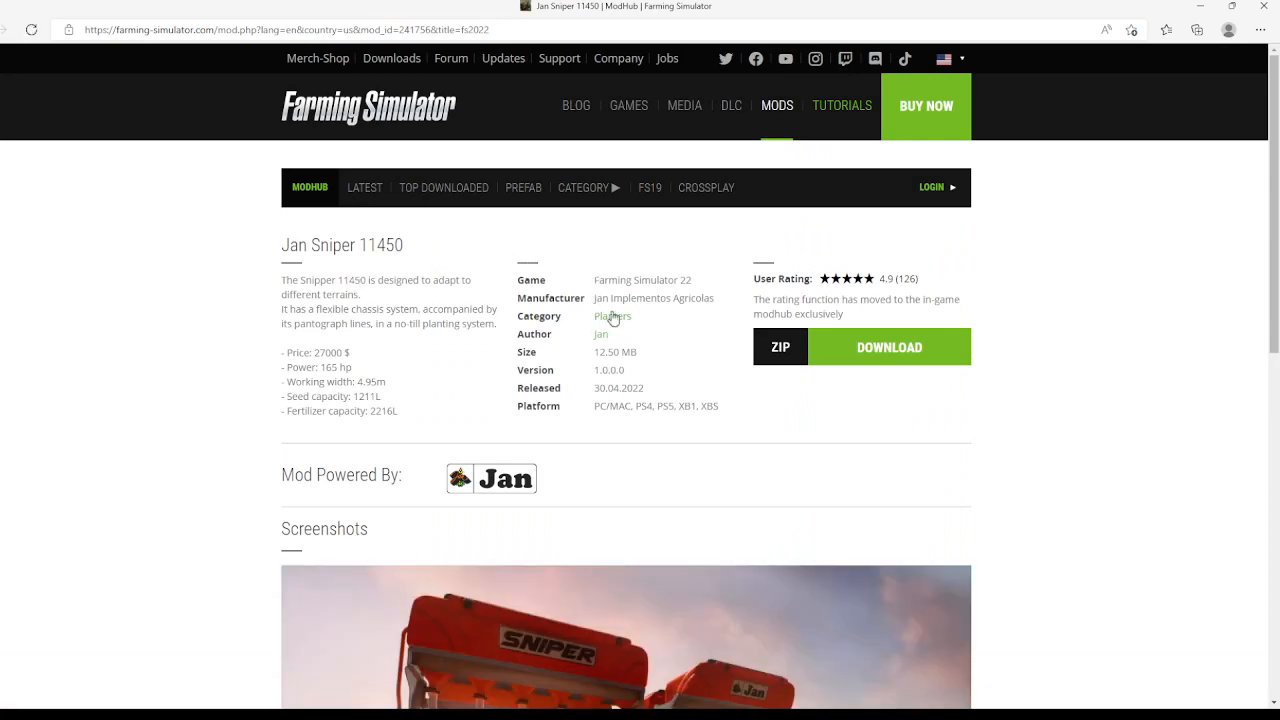
mouse_move(612, 336)
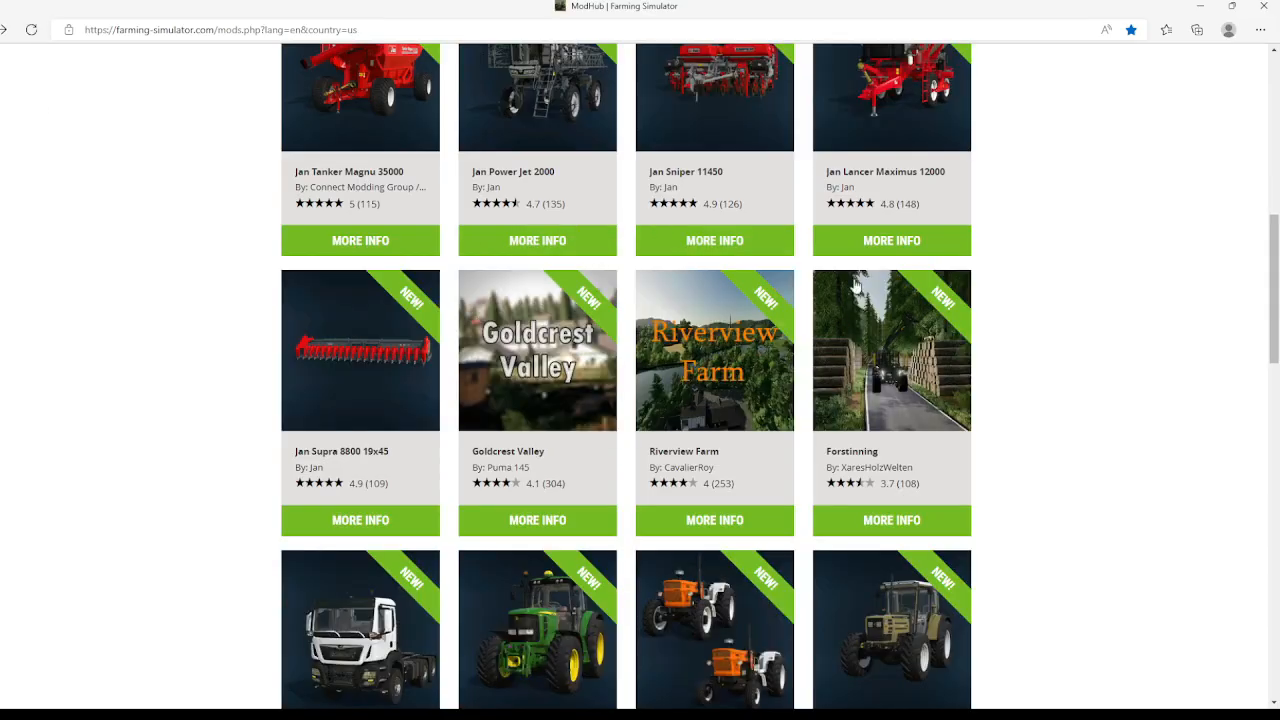
scroll(down, 3)
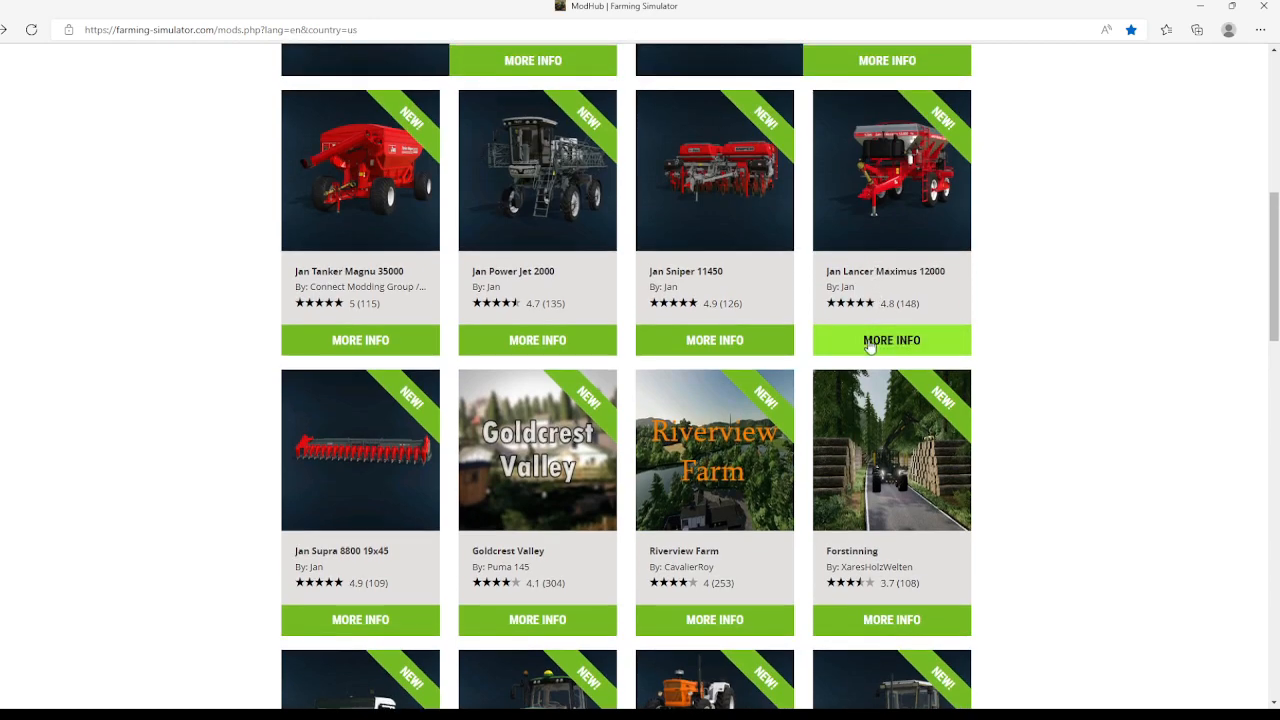
click(892, 340)
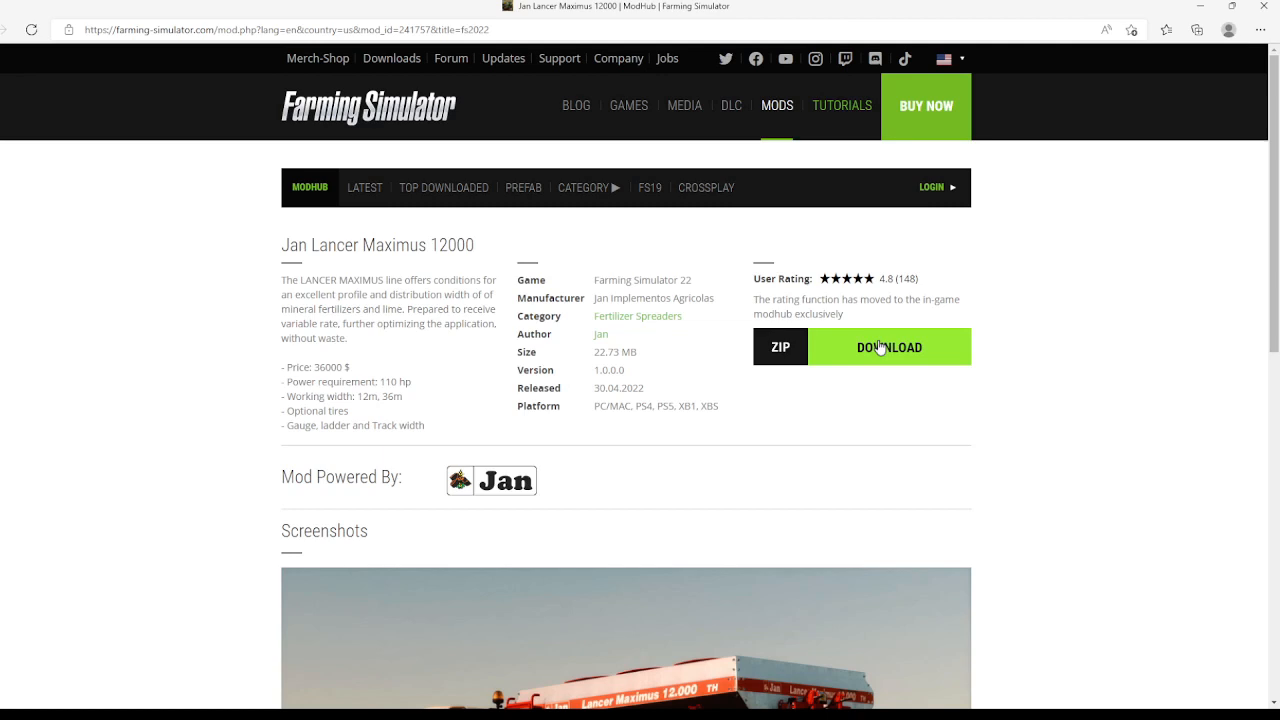
mouse_move(148, 402)
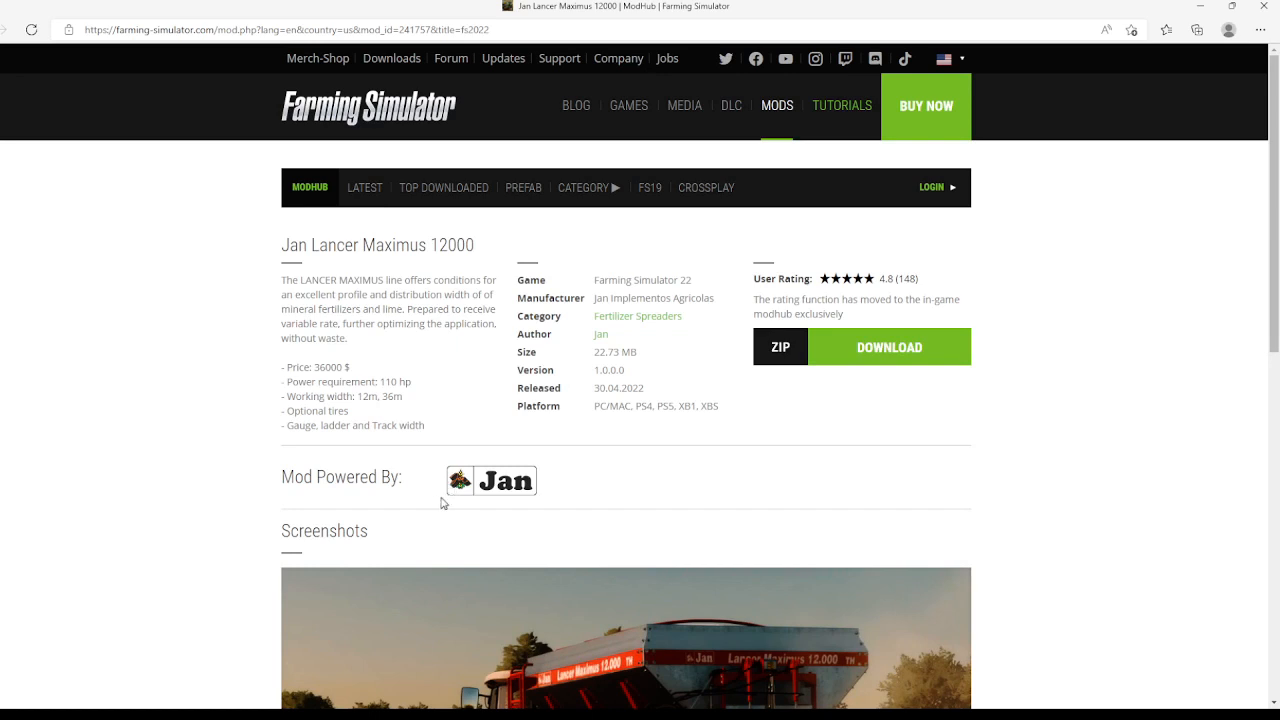
mouse_move(610, 322)
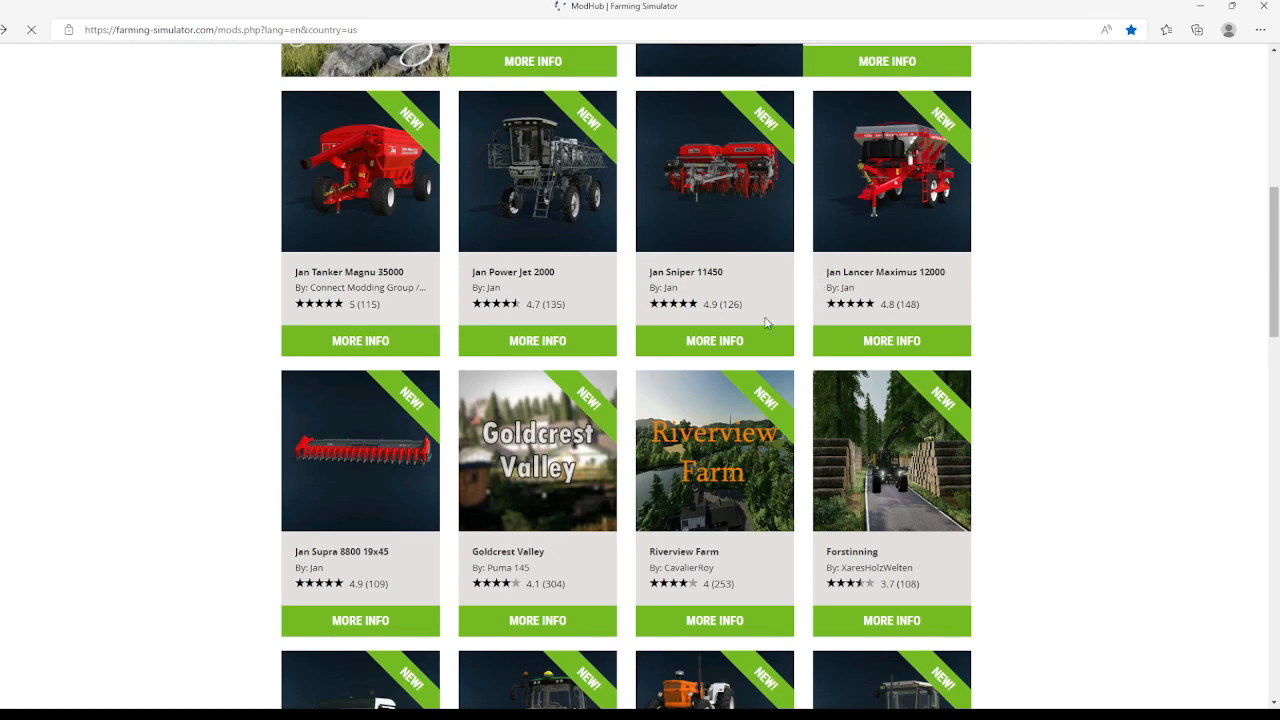
scroll(down, 3)
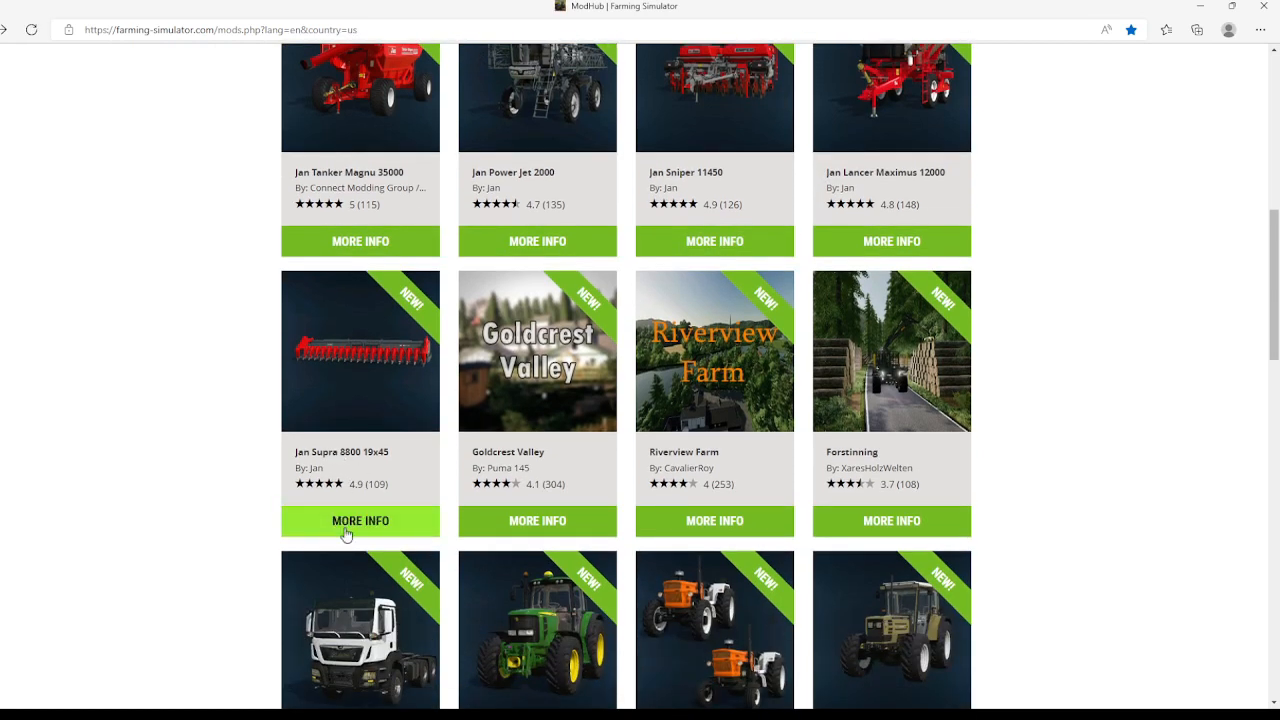
mouse_move(344, 530)
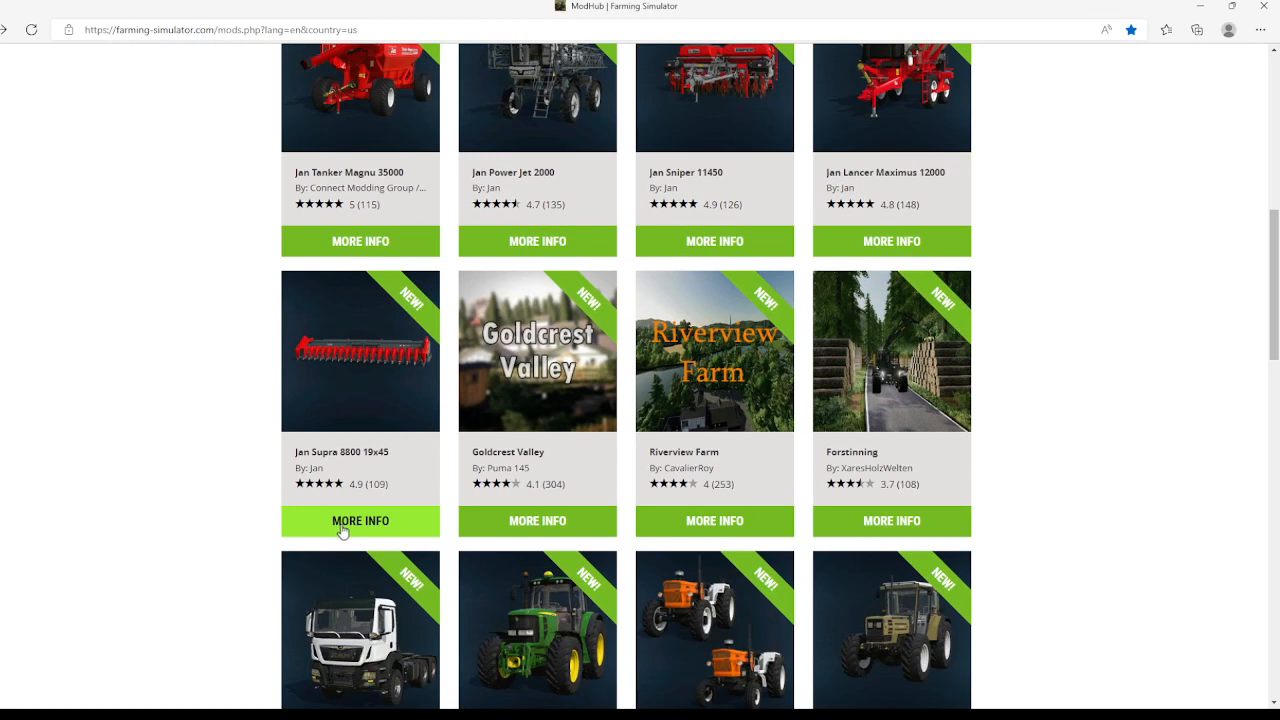
mouse_move(348, 524)
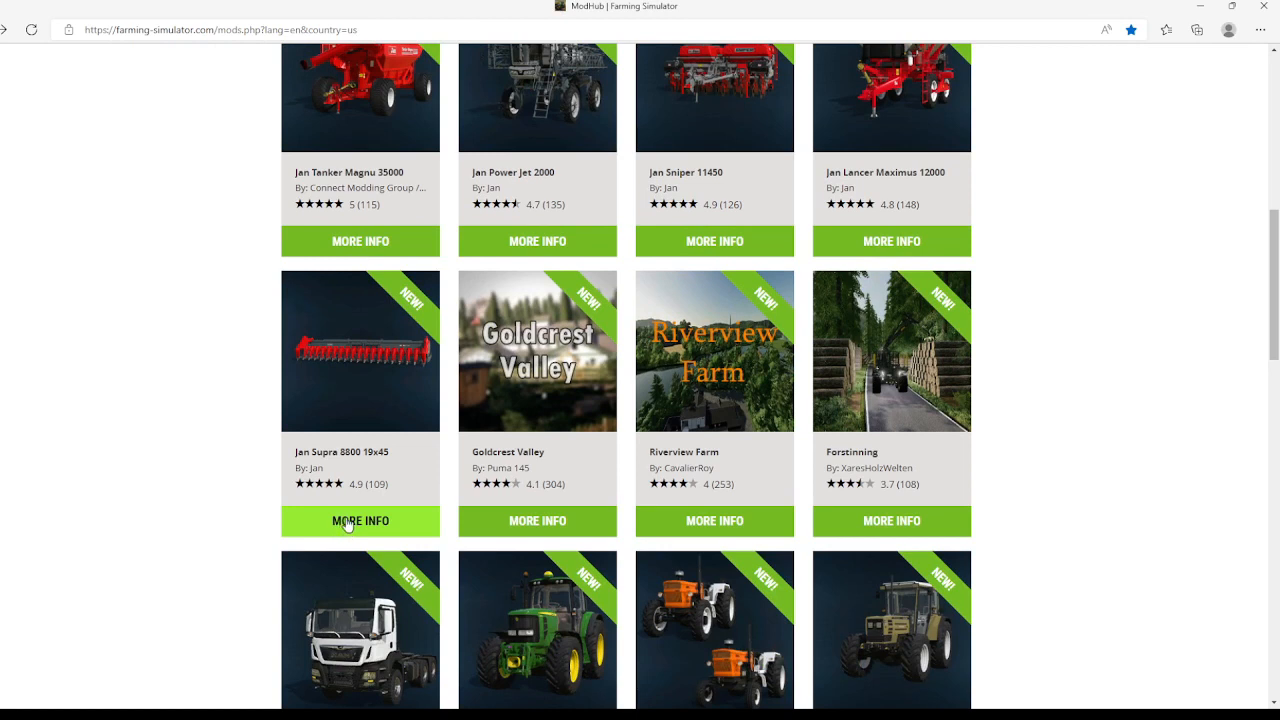
mouse_move(364, 512)
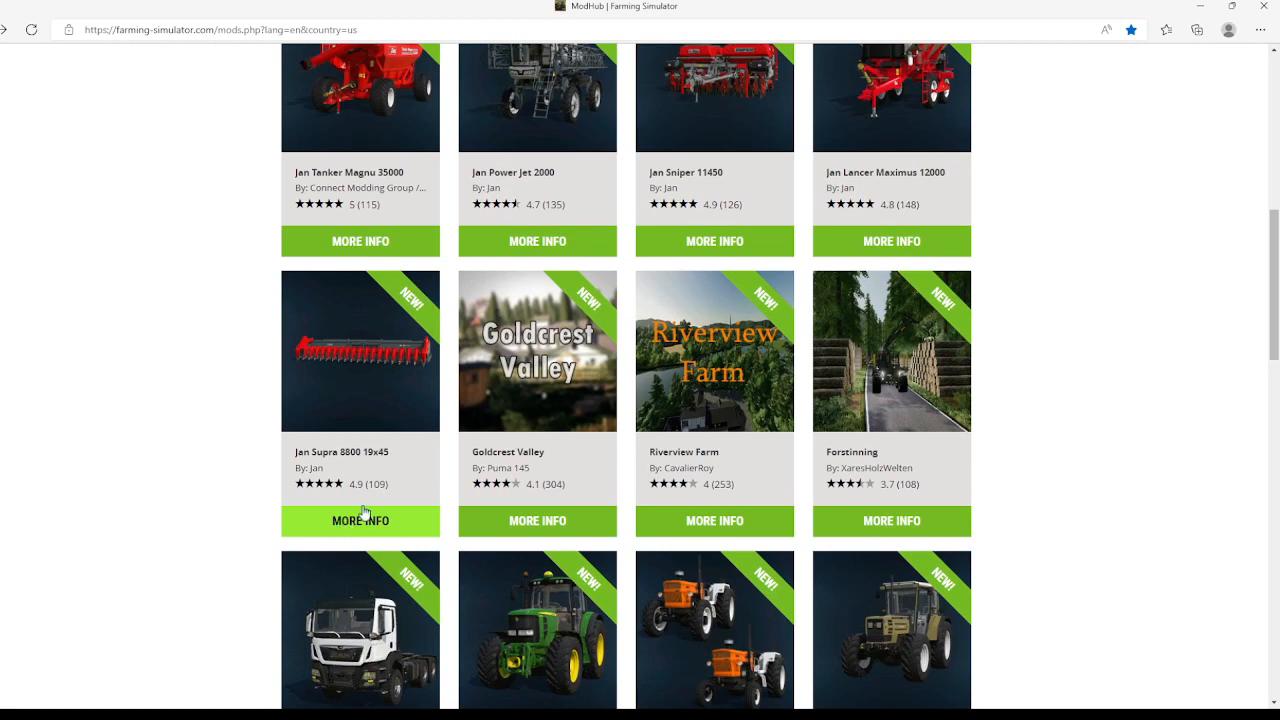
click(360, 520)
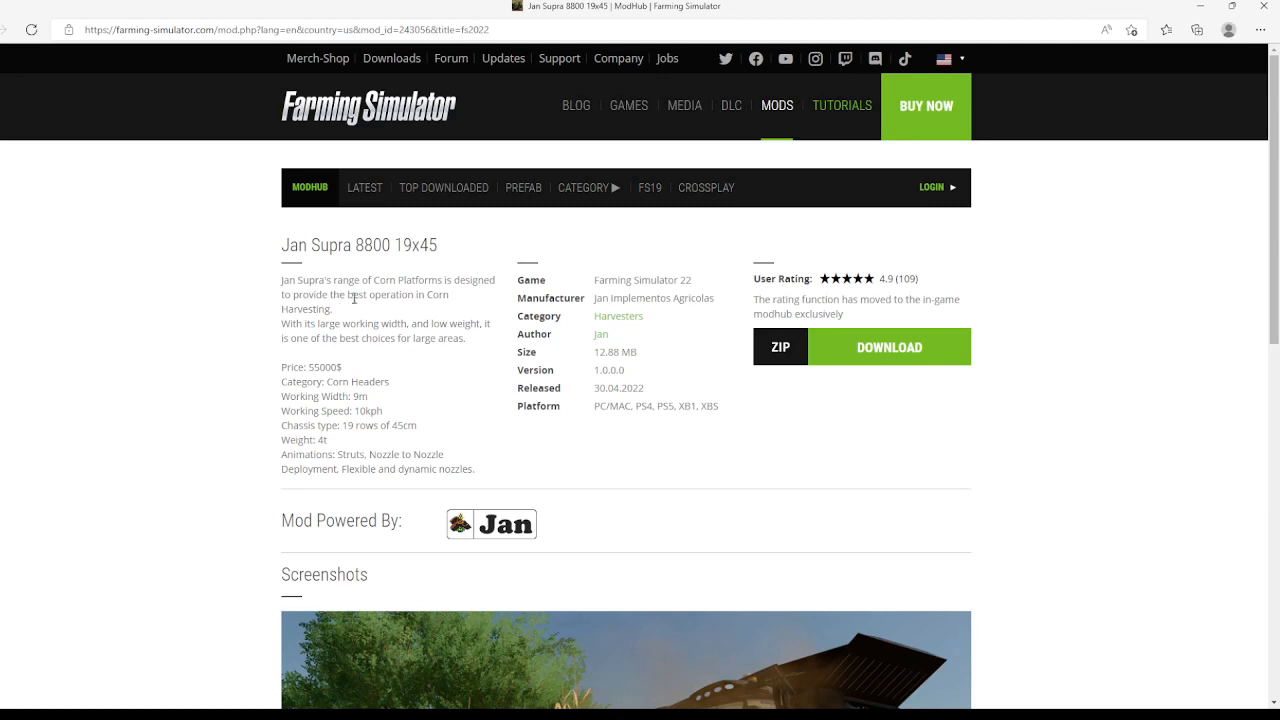
mouse_move(318, 312)
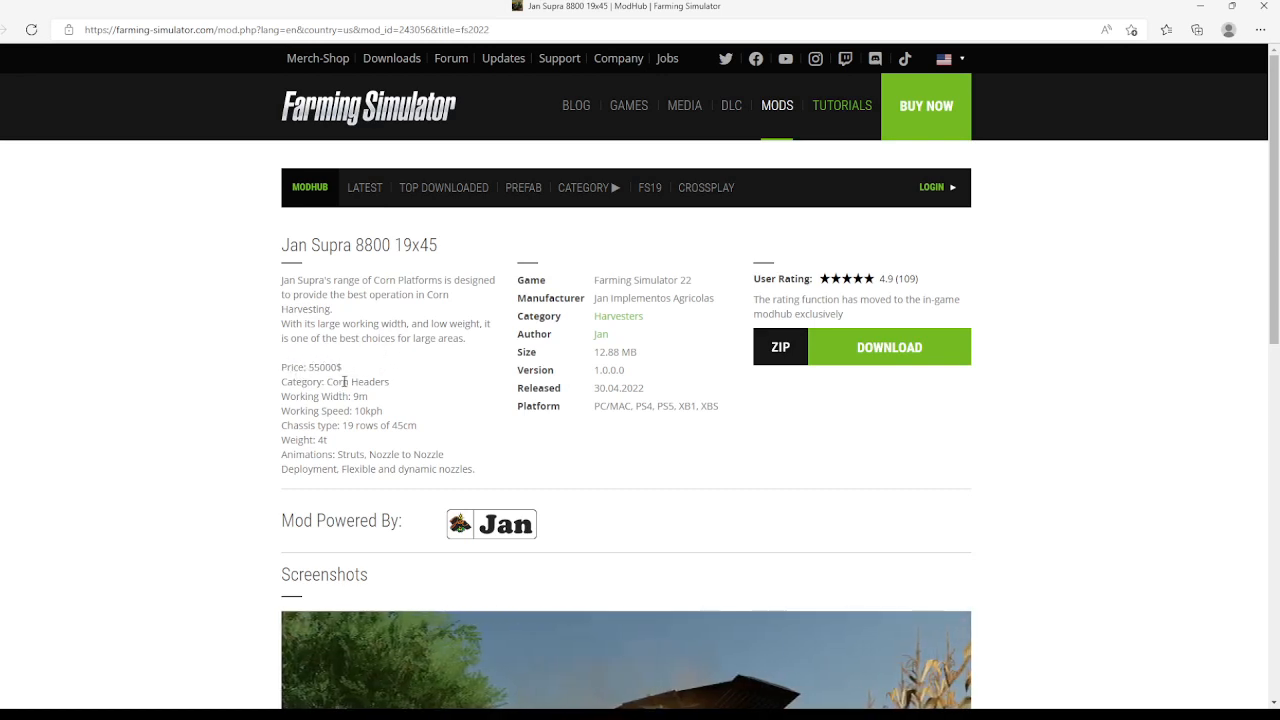
mouse_move(352, 398)
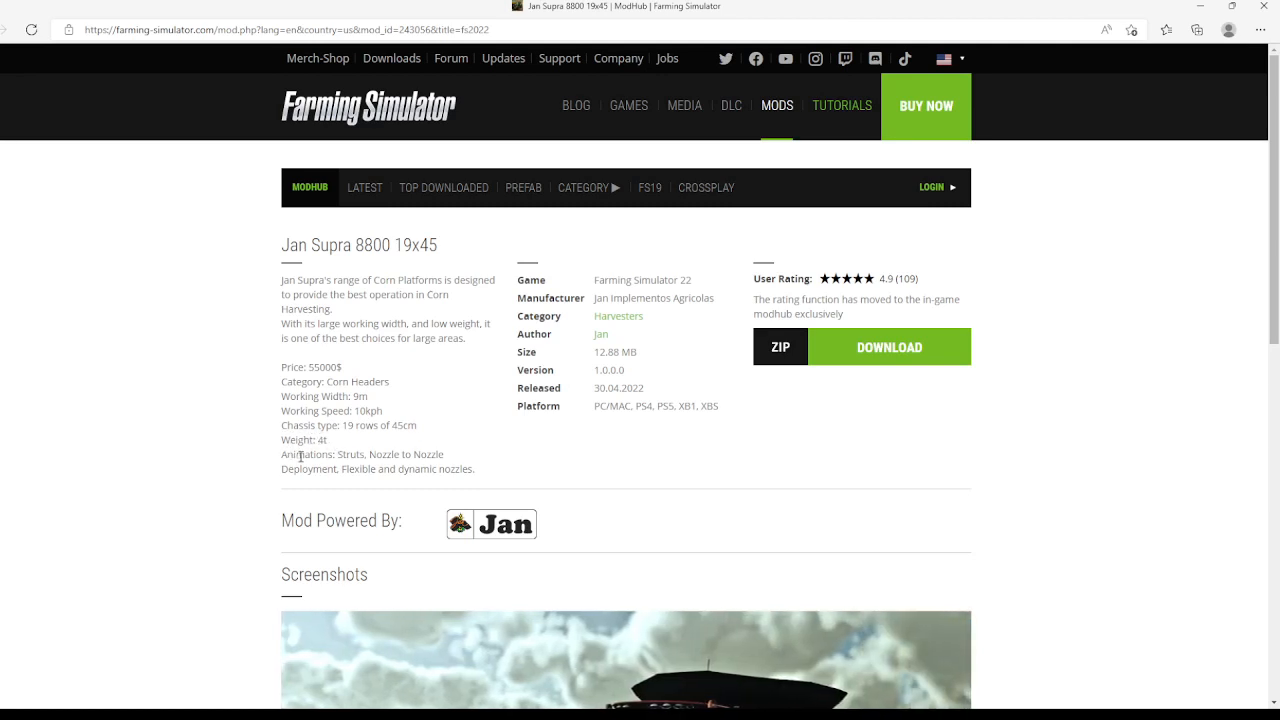
mouse_move(388, 452)
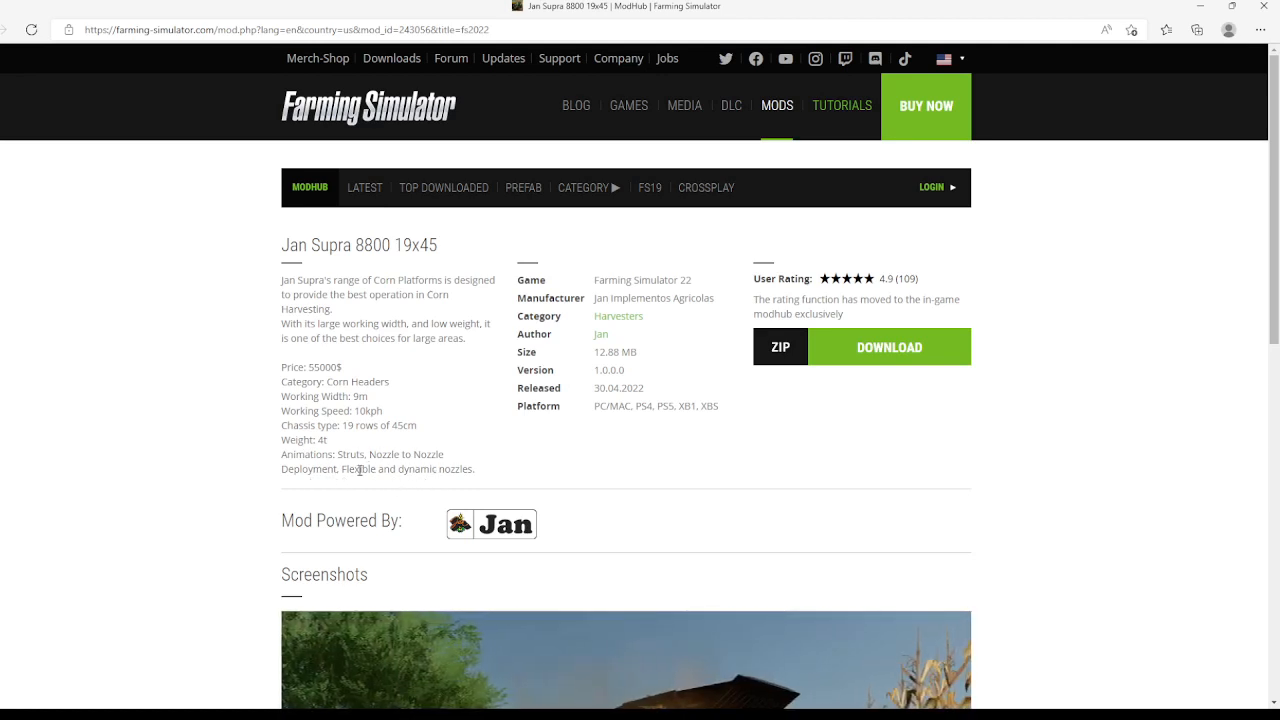
mouse_move(628, 328)
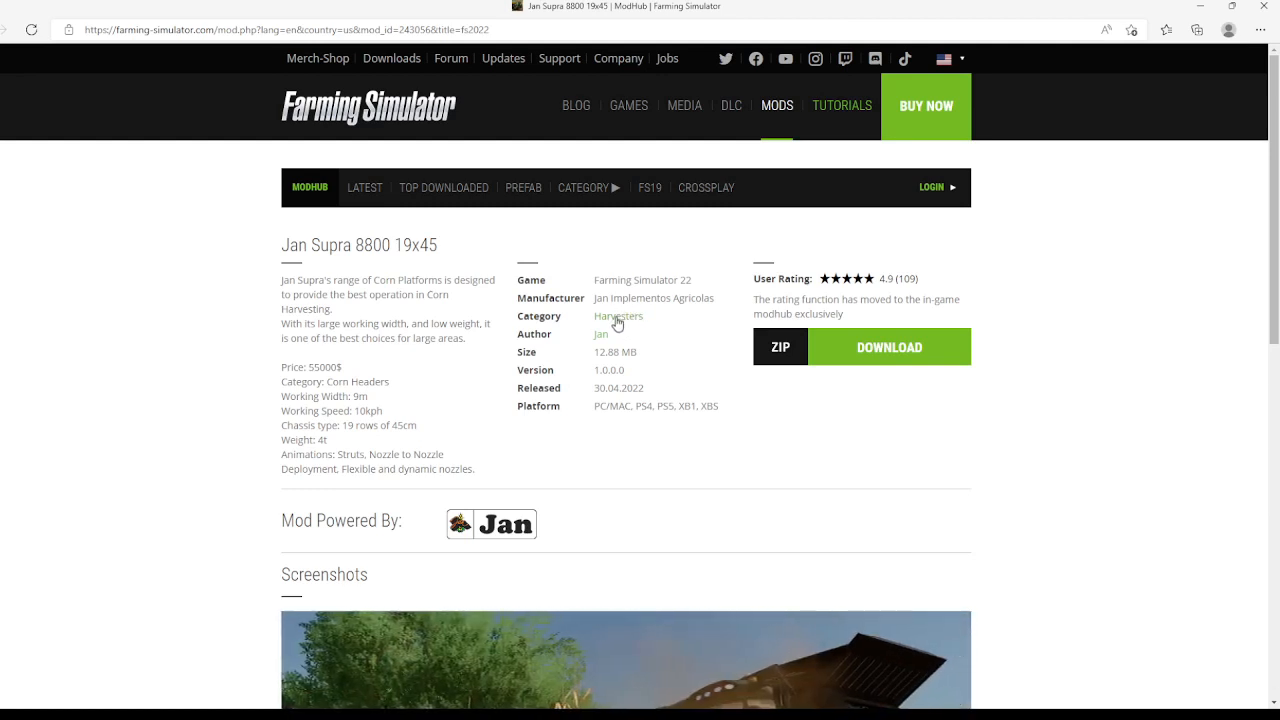
mouse_move(608, 340)
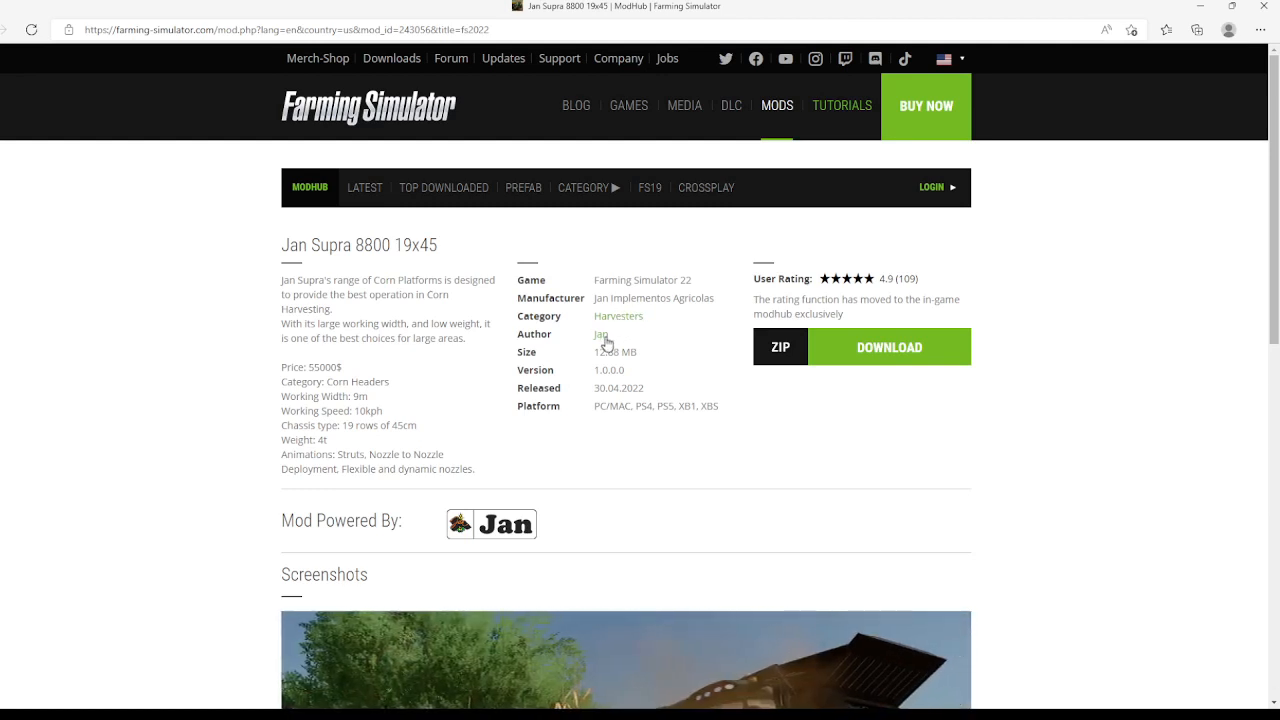
mouse_move(620, 372)
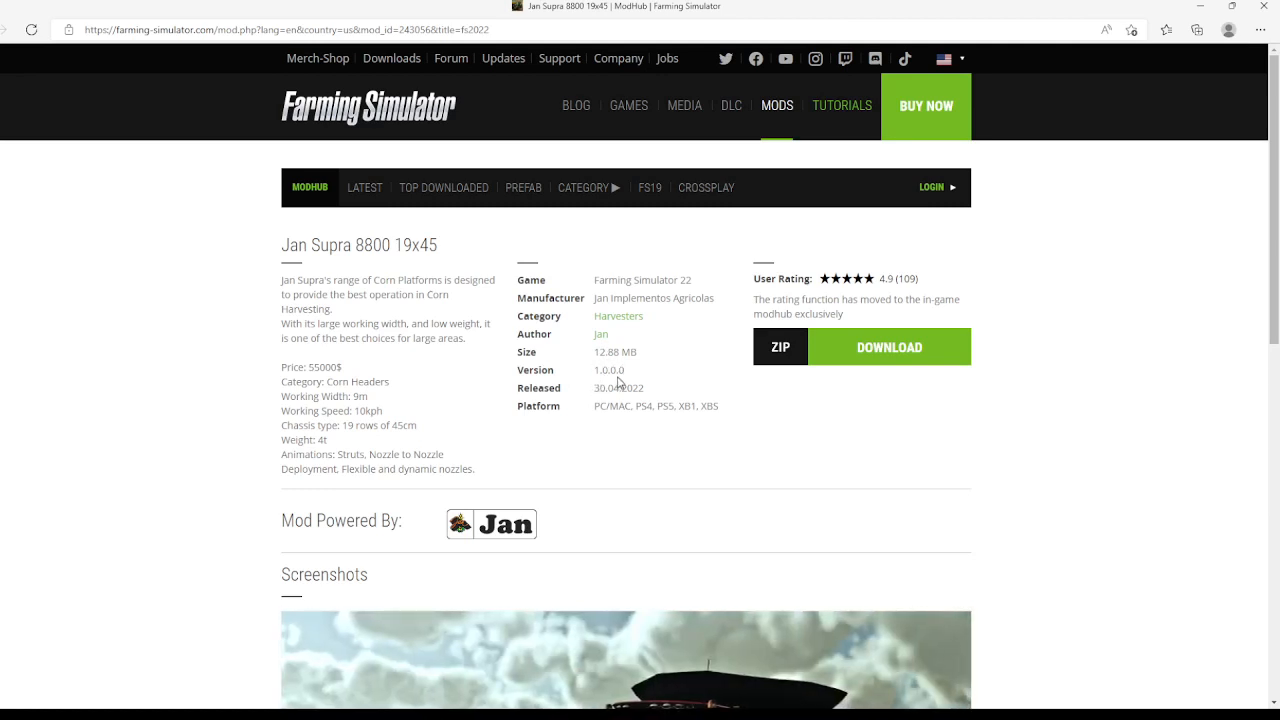
mouse_move(550, 384)
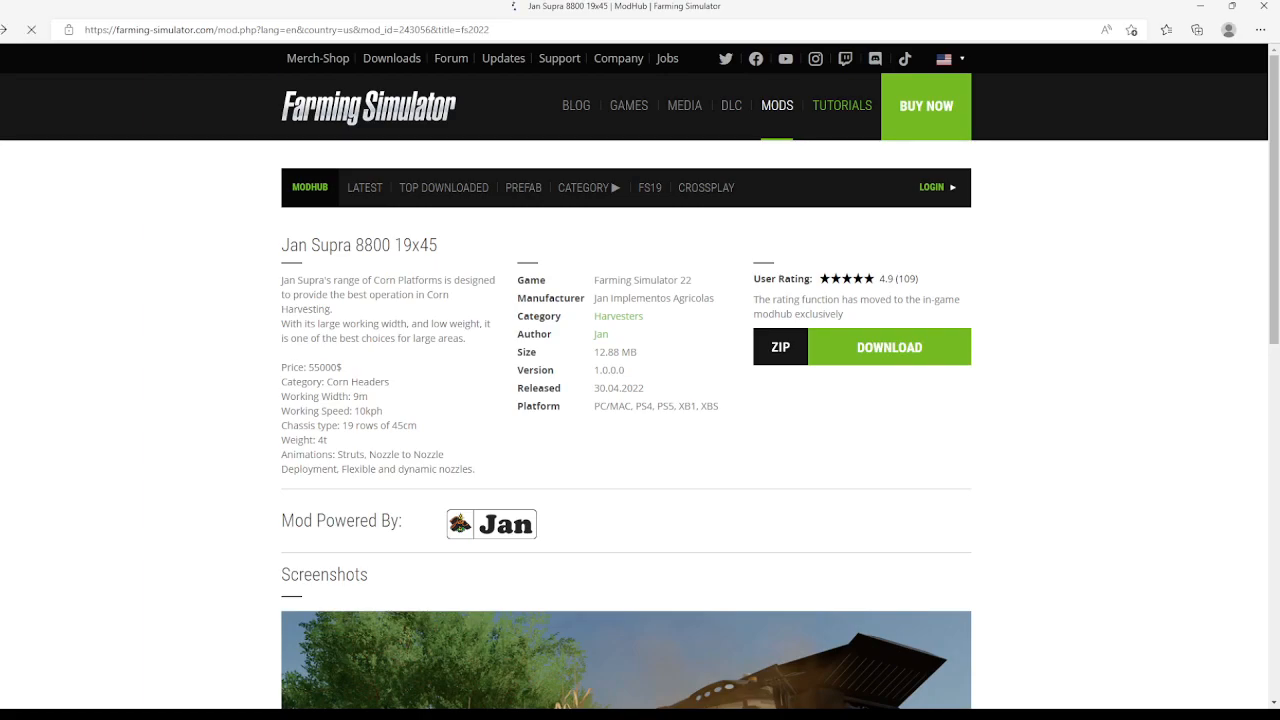
click(10, 28)
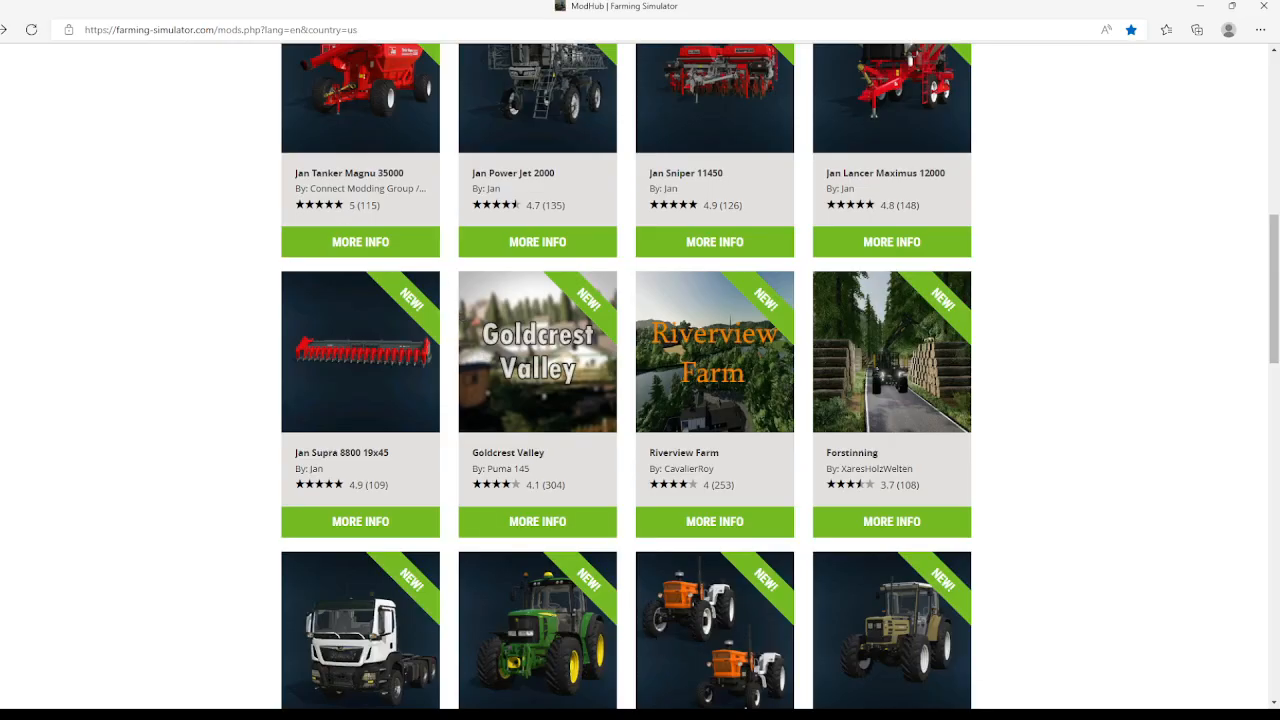